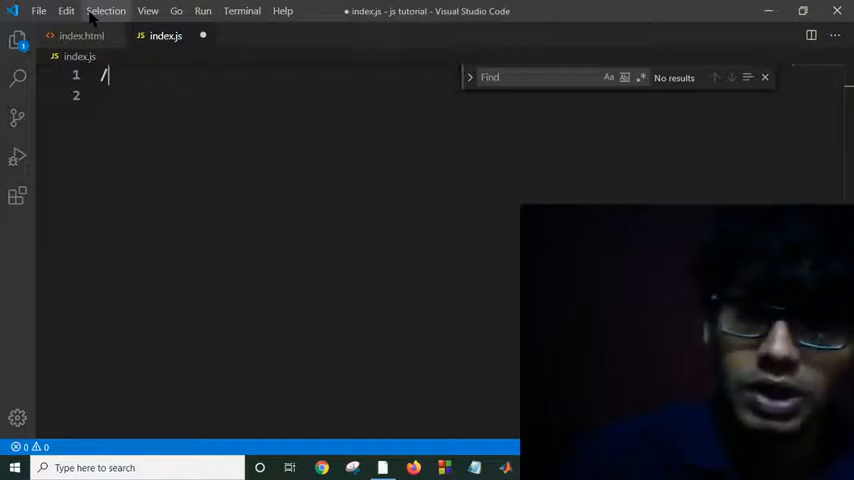
# Write the comments //function; and //is a block of code ..perform a particular task... in index.js.
pyautogui.write('/func')
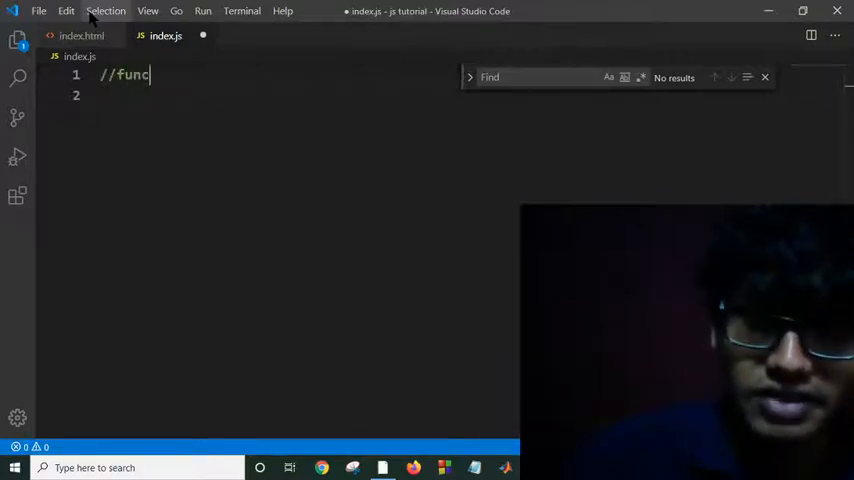
pyautogui.write('tion;')
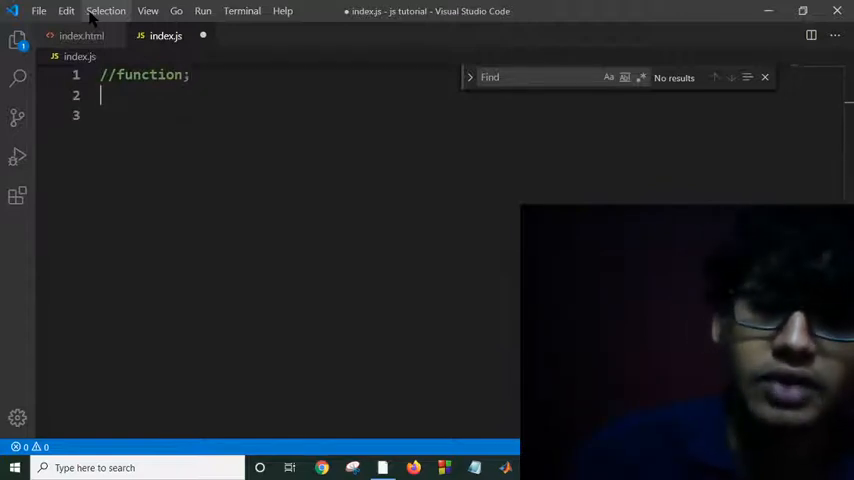
pyautogui.write('//')
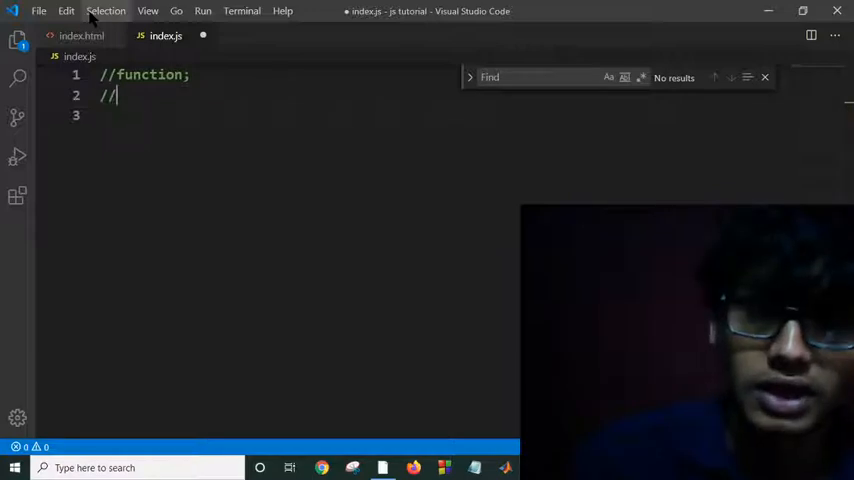
pyautogui.write('is')
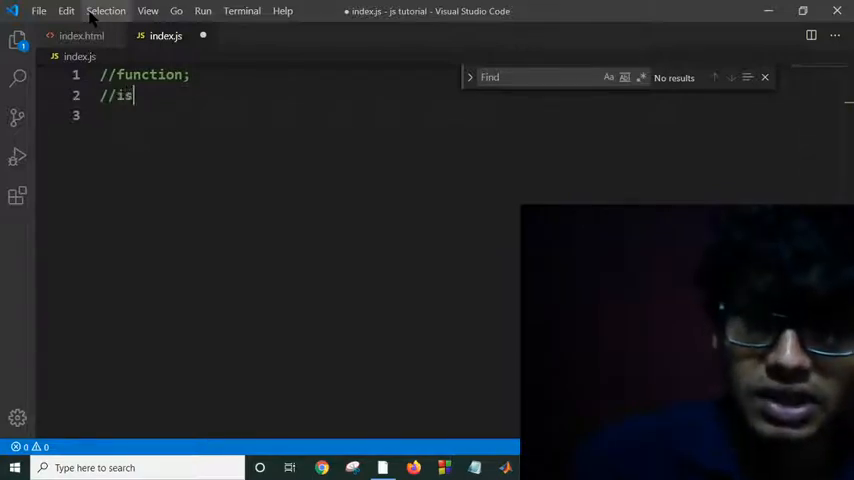
pyautogui.write('a')
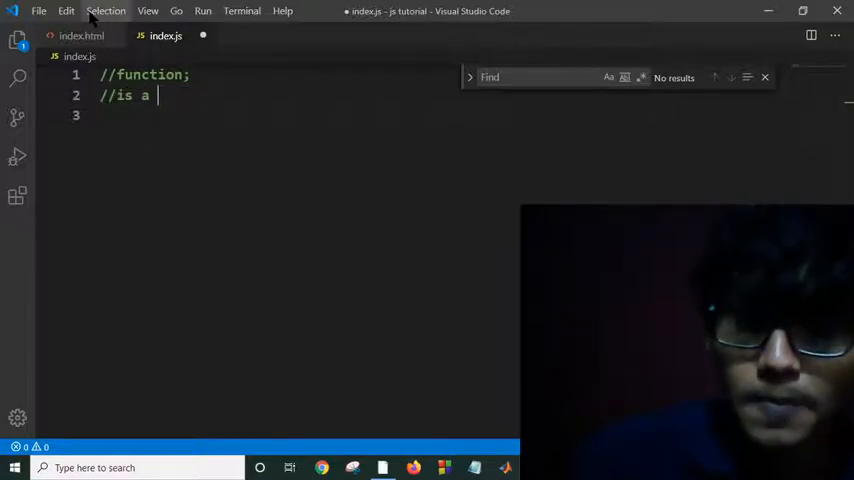
pyautogui.write('block')
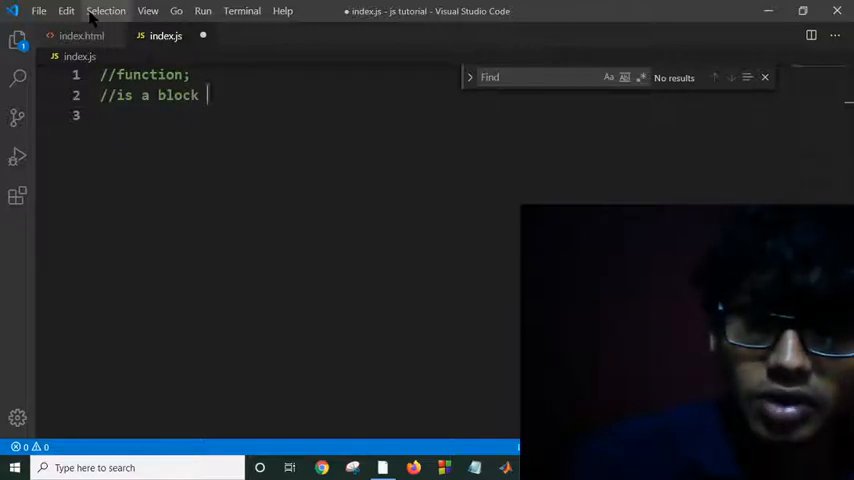
pyautogui.write('of code ..')
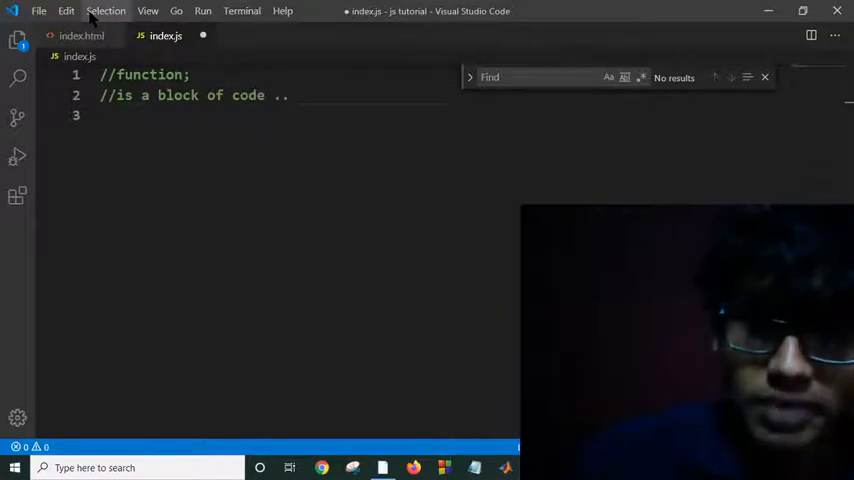
pyautogui.write('perform a particular')
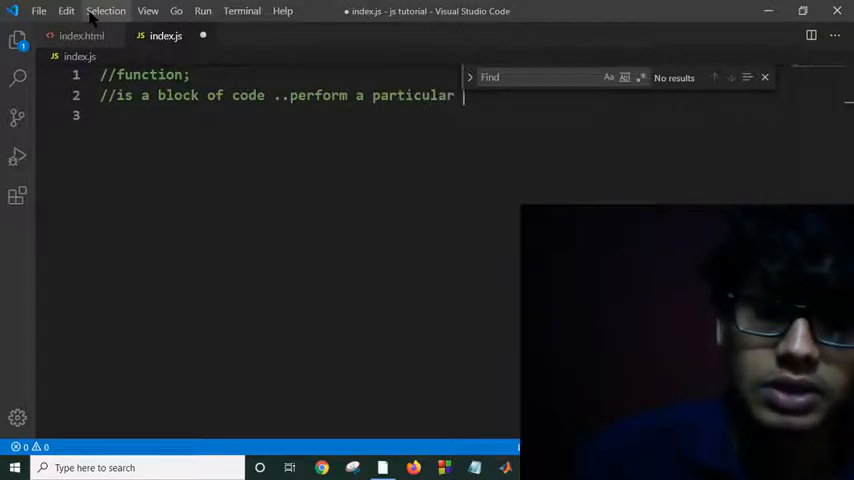
pyautogui.write('task...')
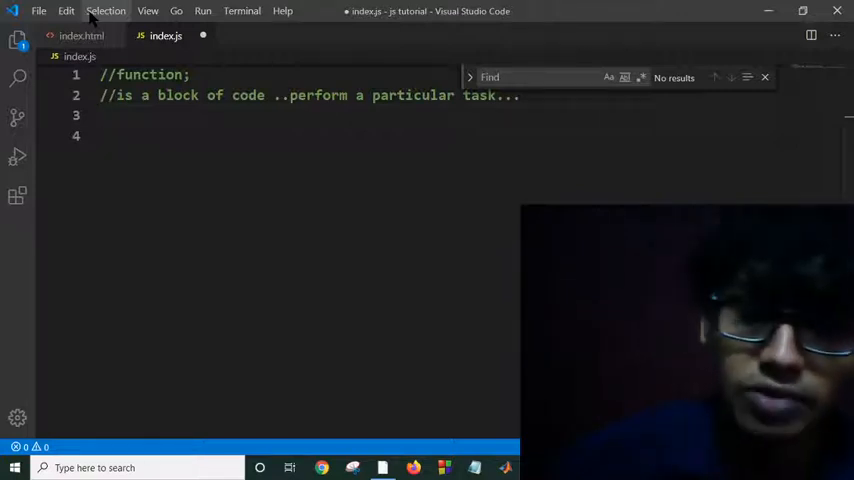
# Write var a=parseInt(prompt("enter 1st number: ")); and duplicate it on the next line.
pyautogui.write('var')
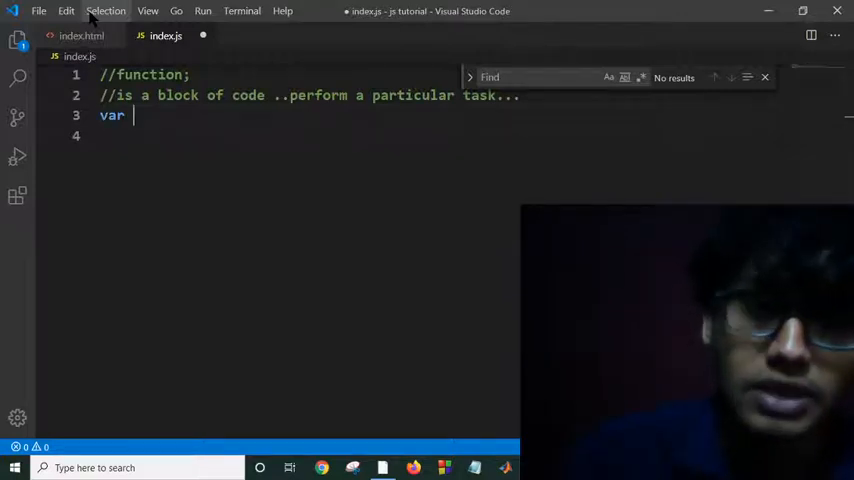
pyautogui.write('a')
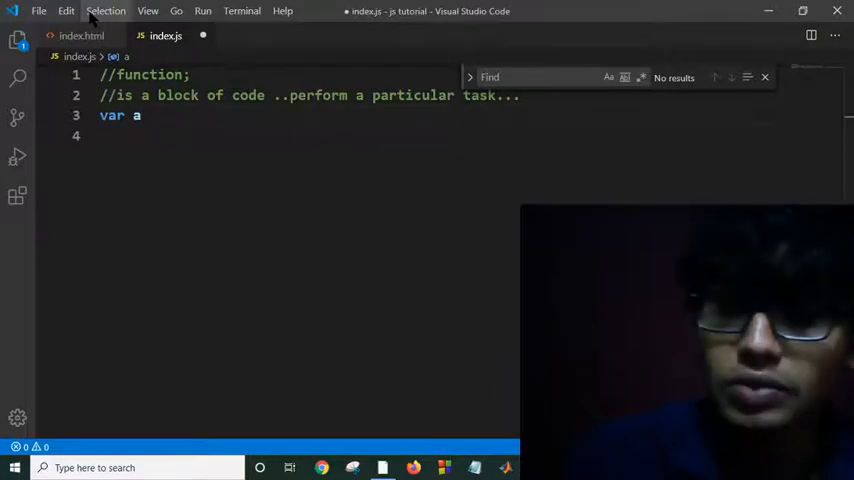
pyautogui.write('=p')
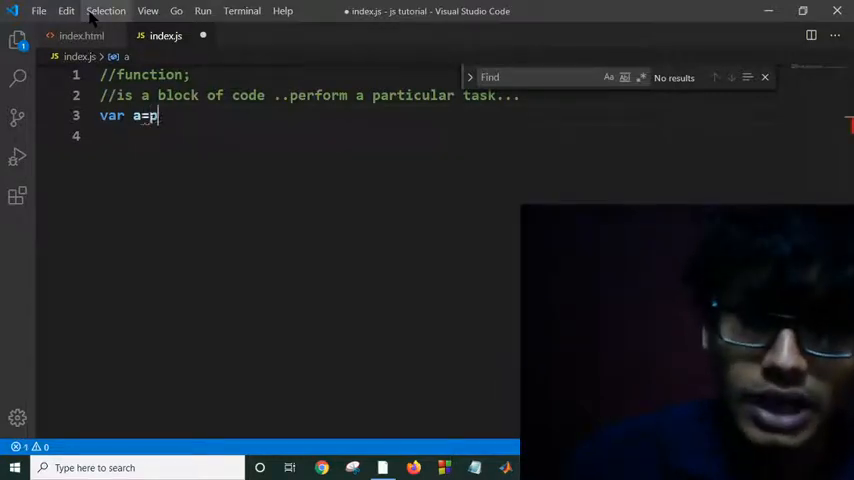
pyautogui.write('arseInt')
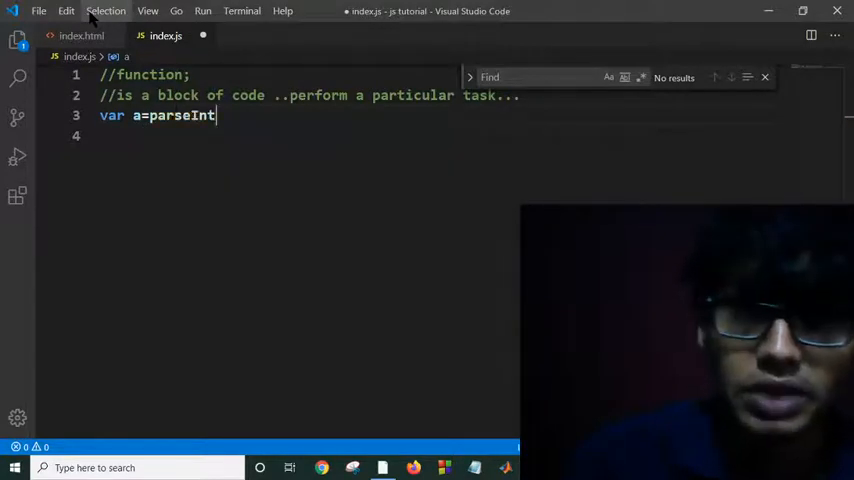
pyautogui.write('(')
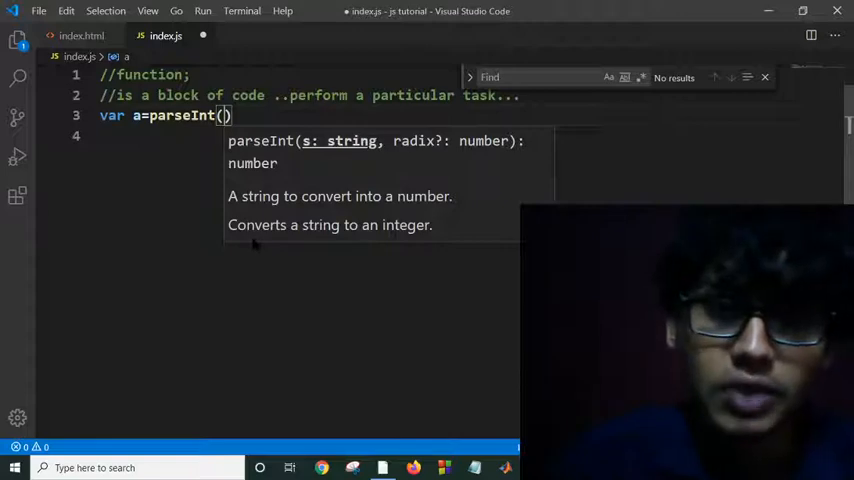
pyautogui.write('prompt')
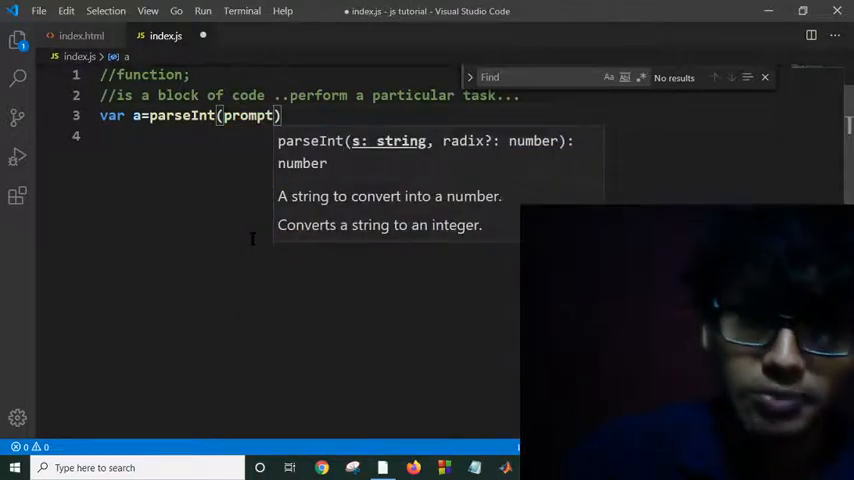
pyautogui.write('("")')
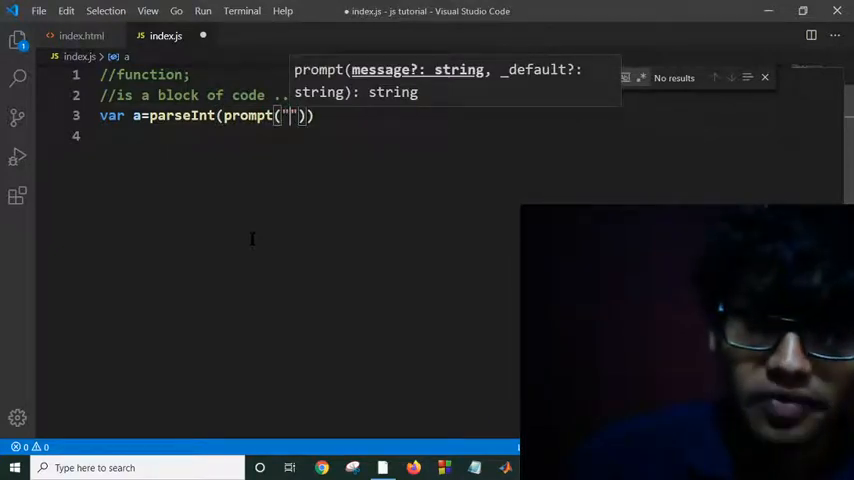
pyautogui.write('enter 1st')
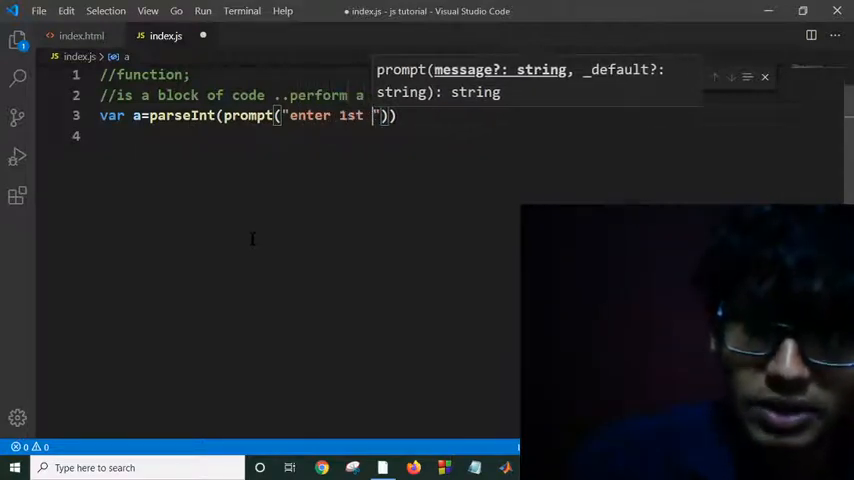
pyautogui.write('number:')
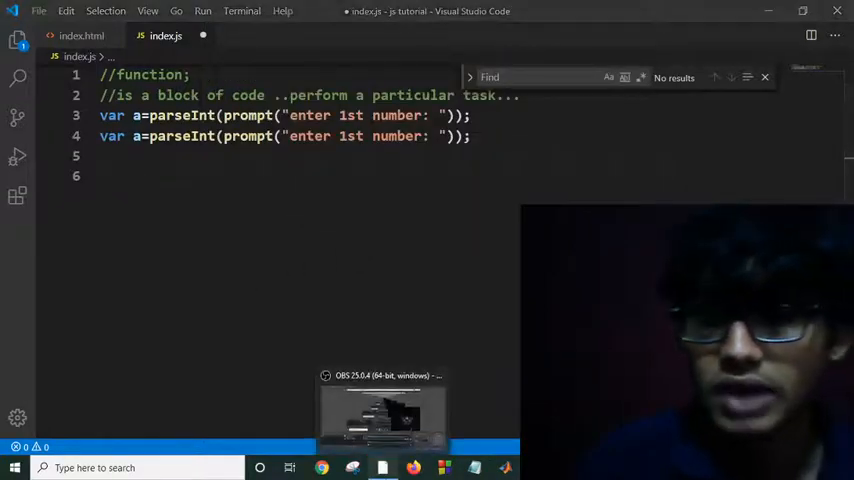
pyautogui.click(384, 468)
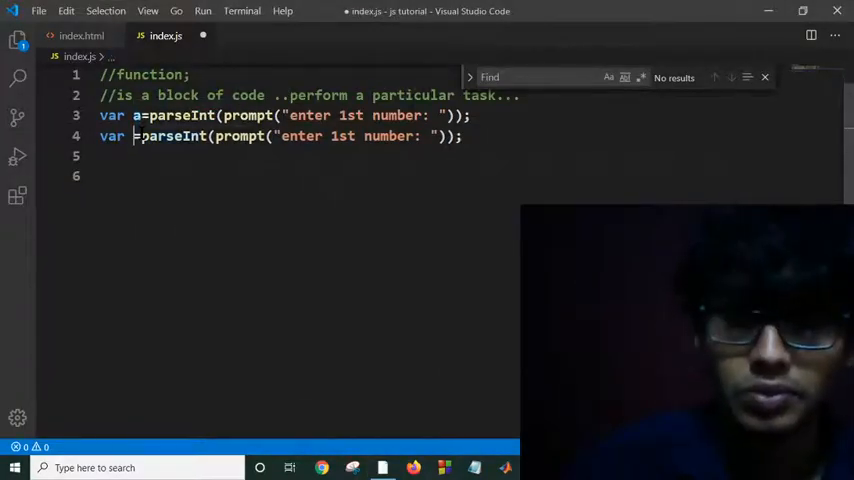
# Rename the duplicated variable to b and add var c=a+b; below it.
pyautogui.write('b')
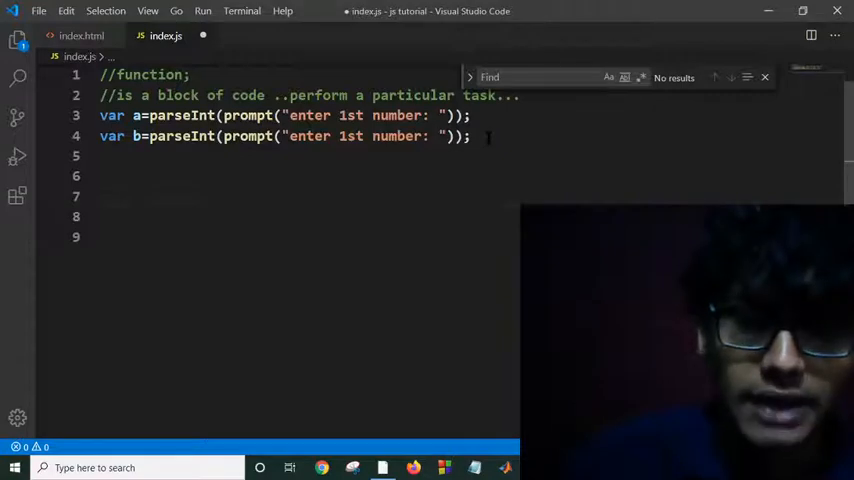
pyautogui.write('var')
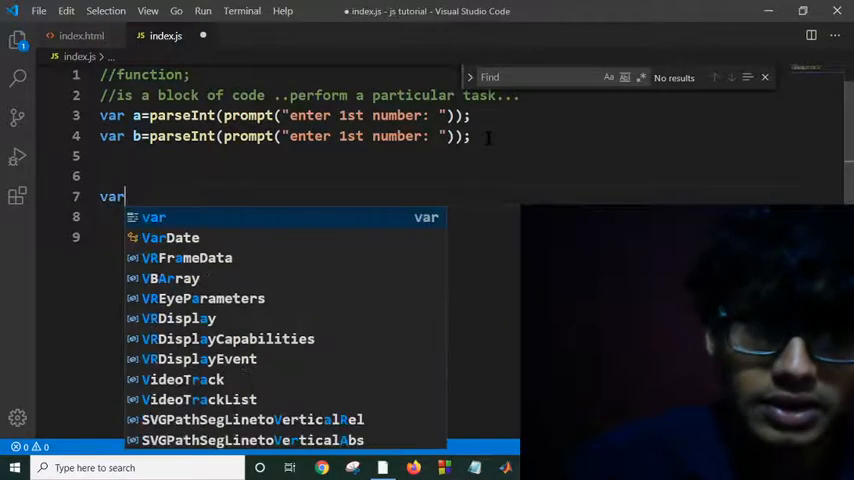
pyautogui.write('c=')
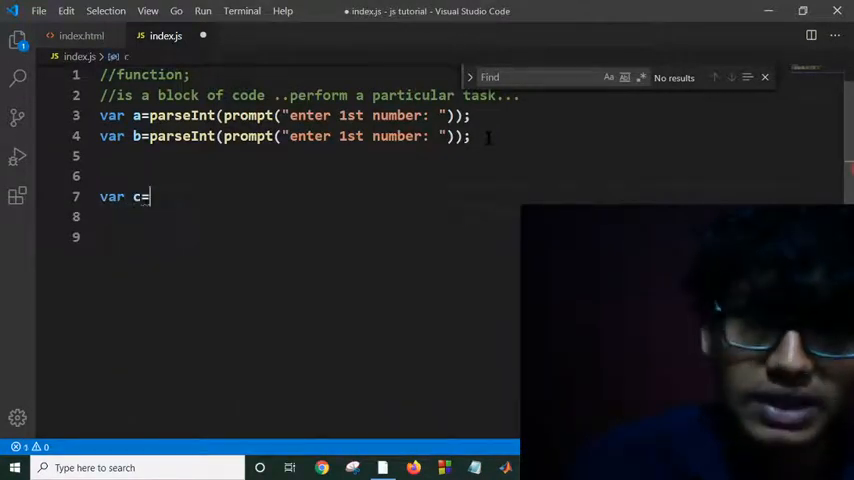
pyautogui.write('a')
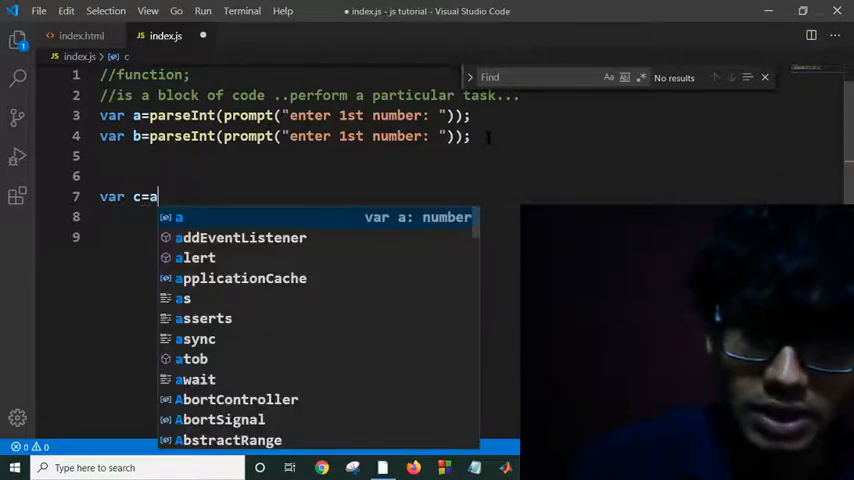
pyautogui.write('+b;')
pyautogui.click(308, 216)
pyautogui.write('document')
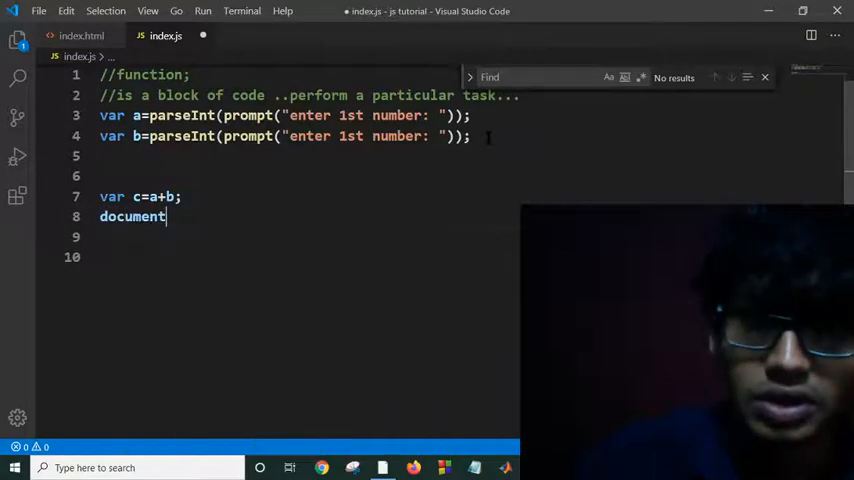
# Add document.write(c);, save index.js and switch to index.html.
pyautogui.write('.write(c')
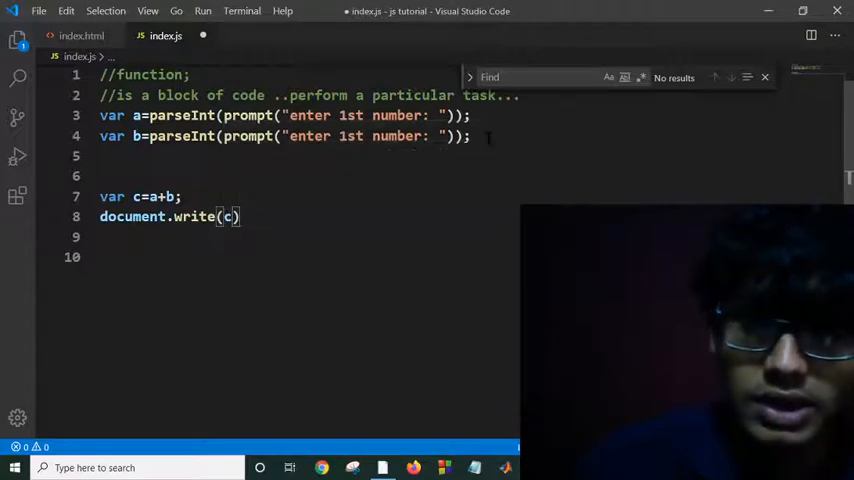
pyautogui.write(';')
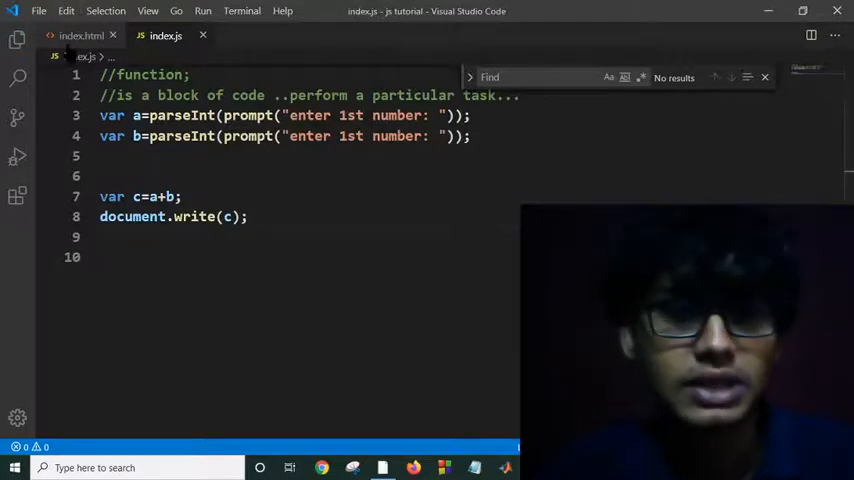
pyautogui.click(82, 36)
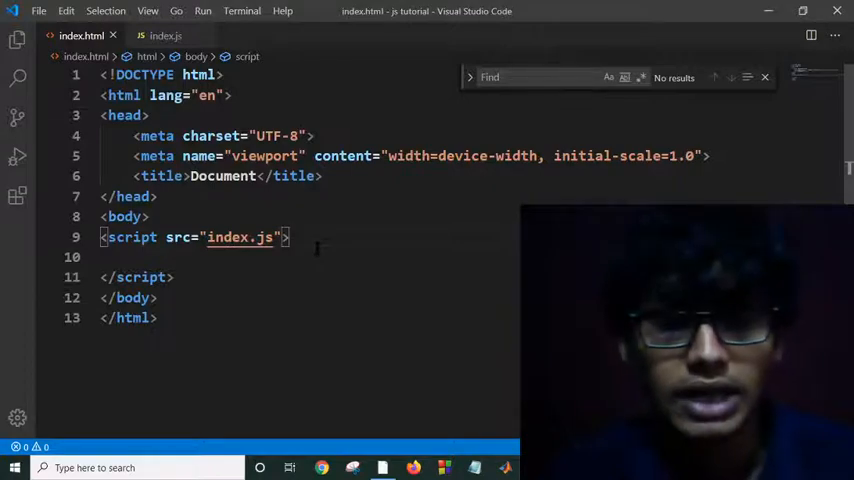
# Serve the page with Live Server and enter 5 in the first-number prompt.
pyautogui.rightClick(300, 236)
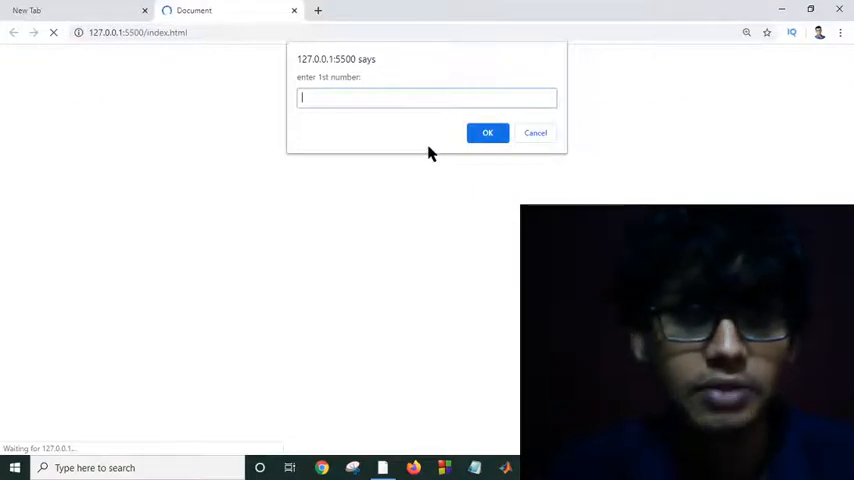
pyautogui.write('5')
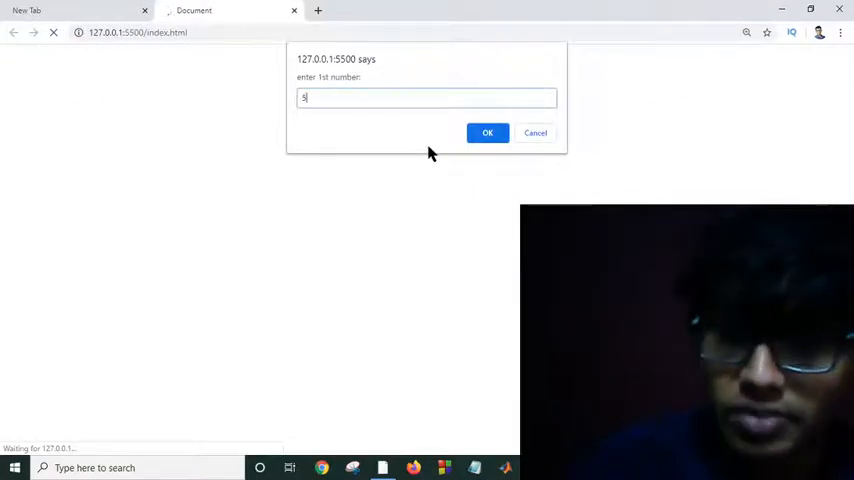
pyautogui.click(488, 132)
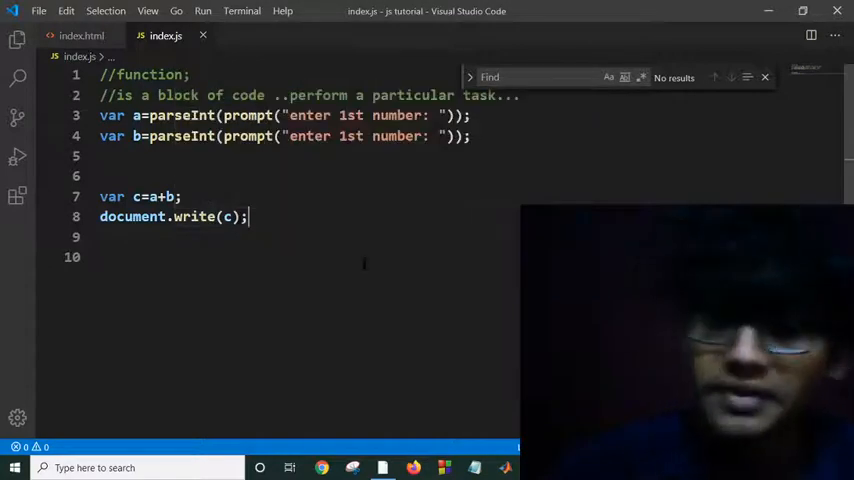
# Declare an empty function add(a,b){ } below the existing code.
pyautogui.press('enter')
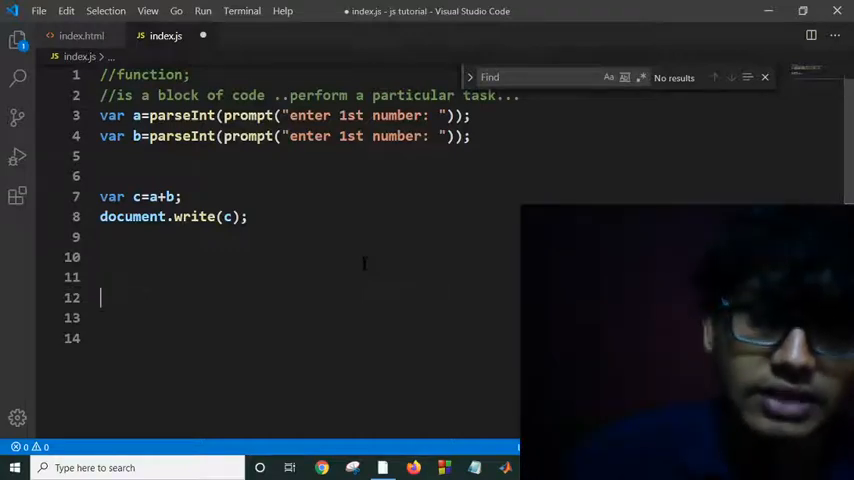
pyautogui.write('fun')
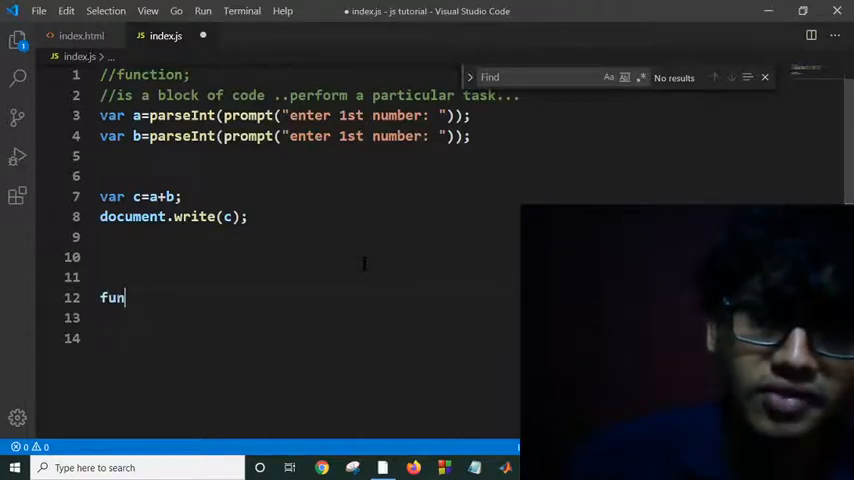
pyautogui.write('ction')
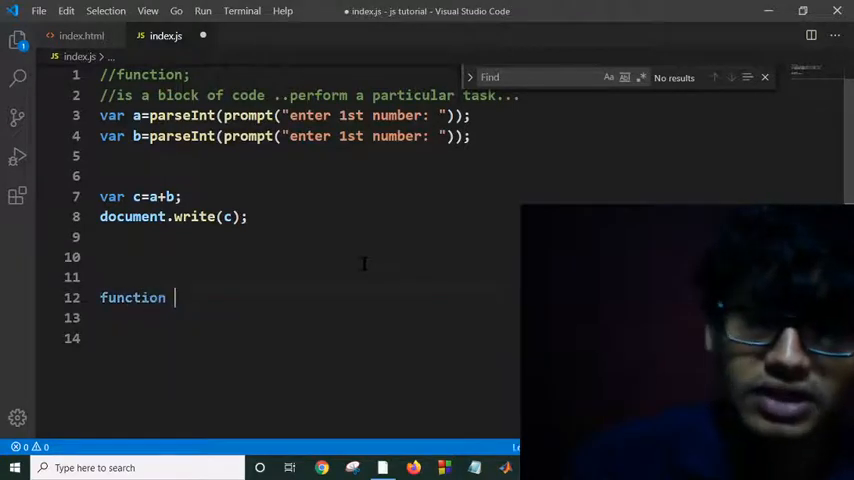
pyautogui.write('add')
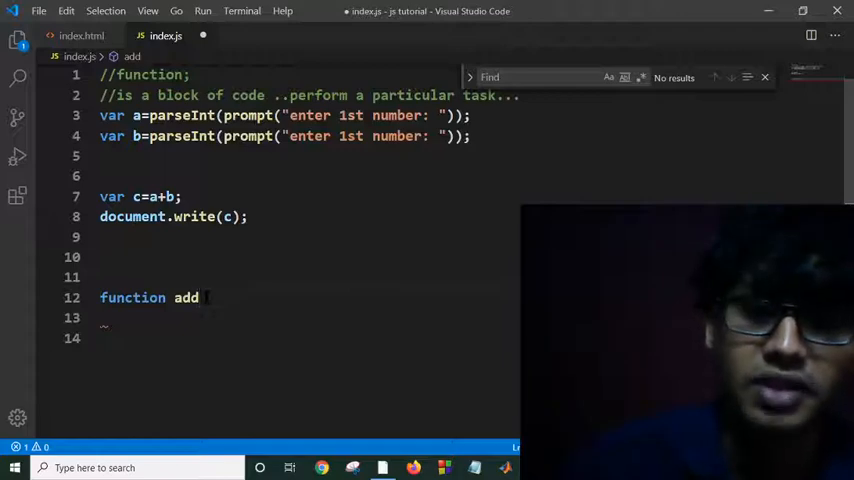
pyautogui.write('()')
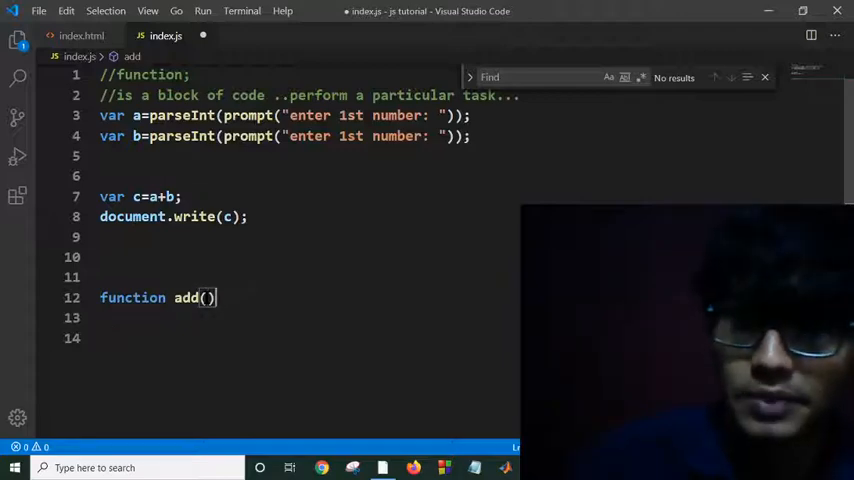
pyautogui.write('{')
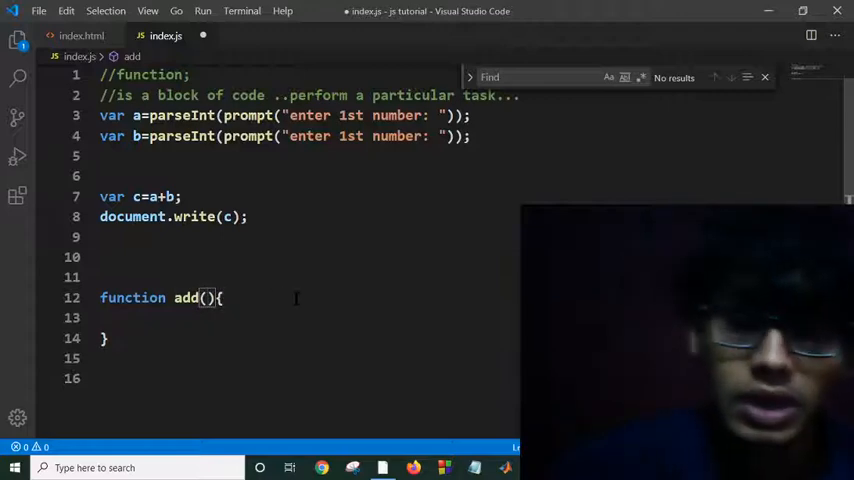
pyautogui.write('a,')
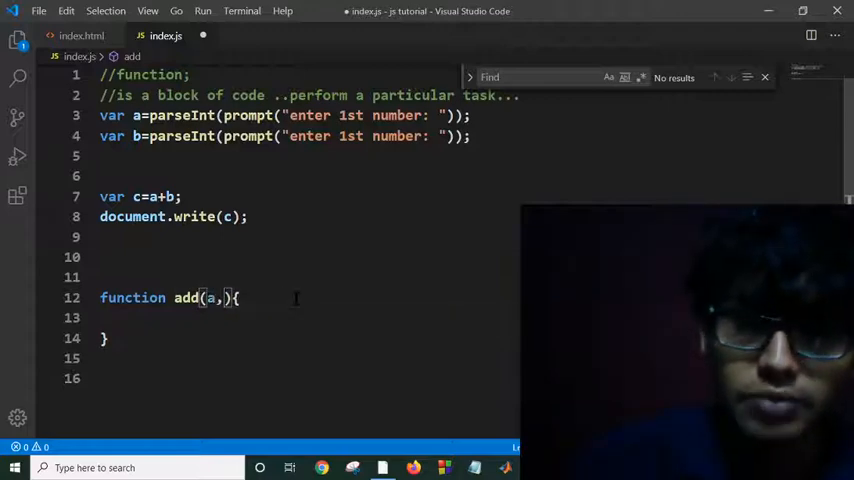
pyautogui.write('b')
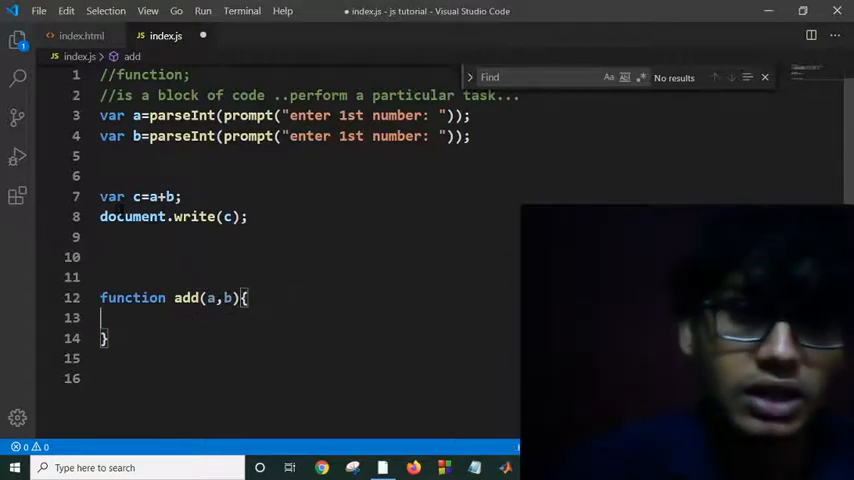
# Move c=a+b and document.write(c) into add, rename parameters to x,y with c=x+y, and place add at the top.
pyautogui.moveTo(100, 196); pyautogui.dragTo(248, 216)
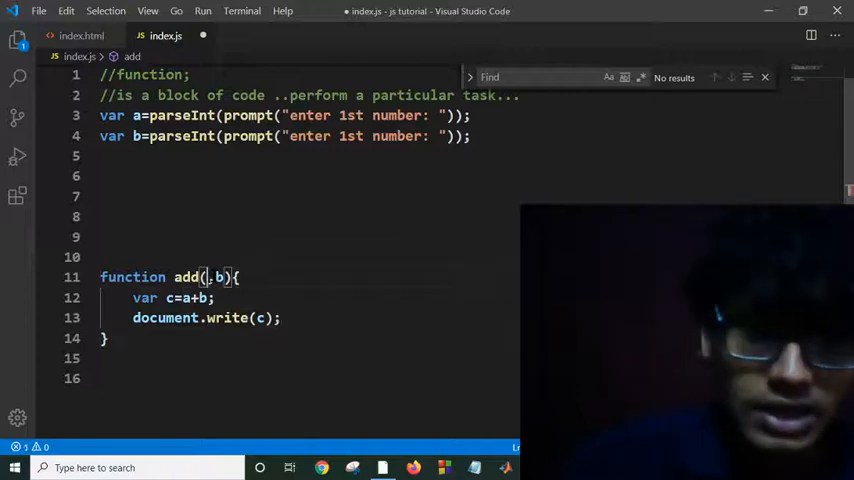
pyautogui.write('x')
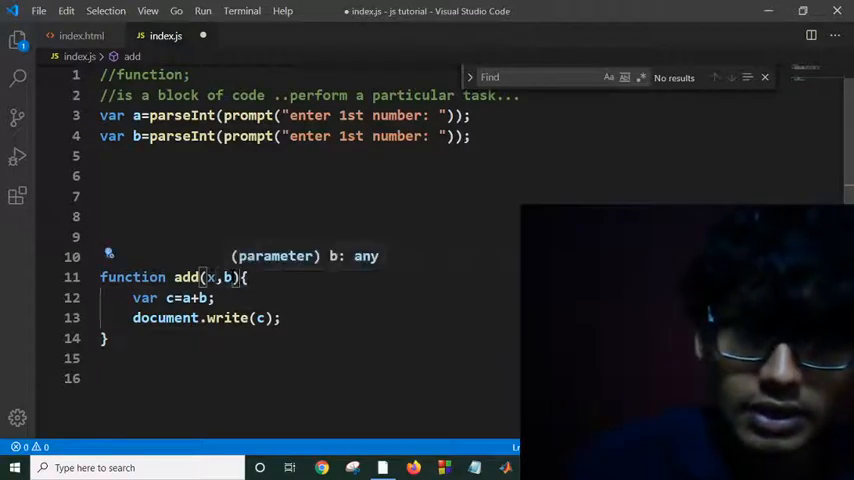
pyautogui.write('y')
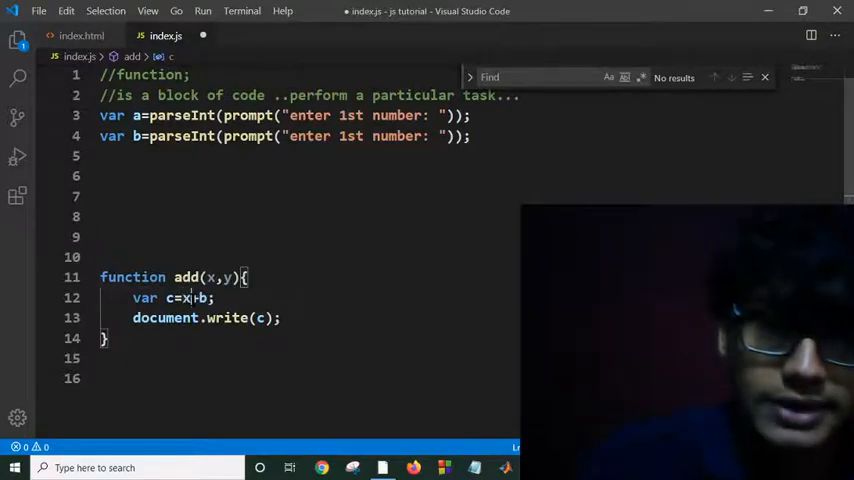
pyautogui.write('y')
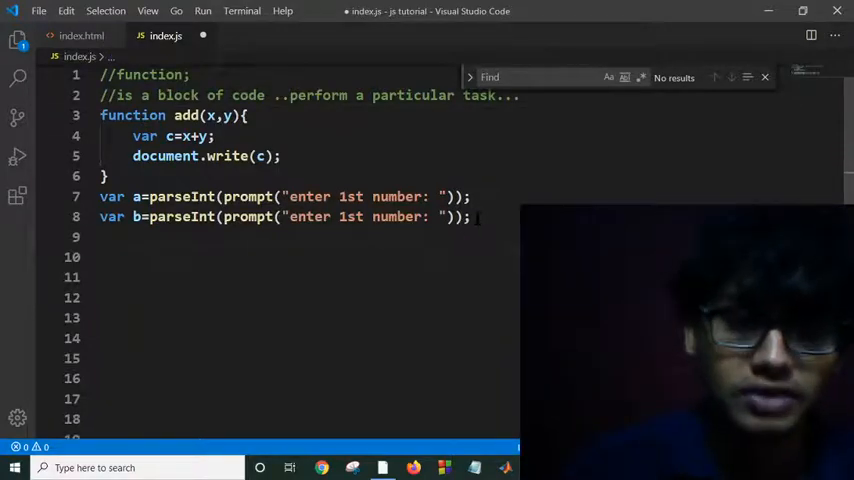
# Call add(a,b); after the prompt lines, check the page in Chrome and return to the editor.
pyautogui.write('add')
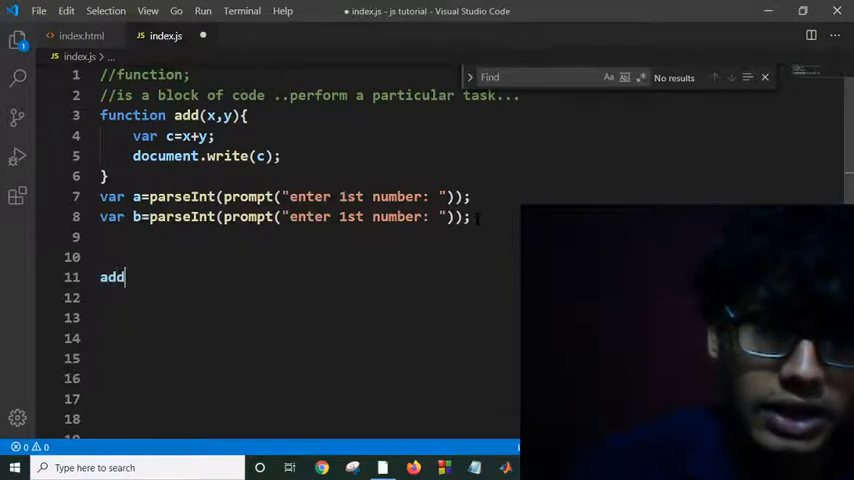
pyautogui.write('(')
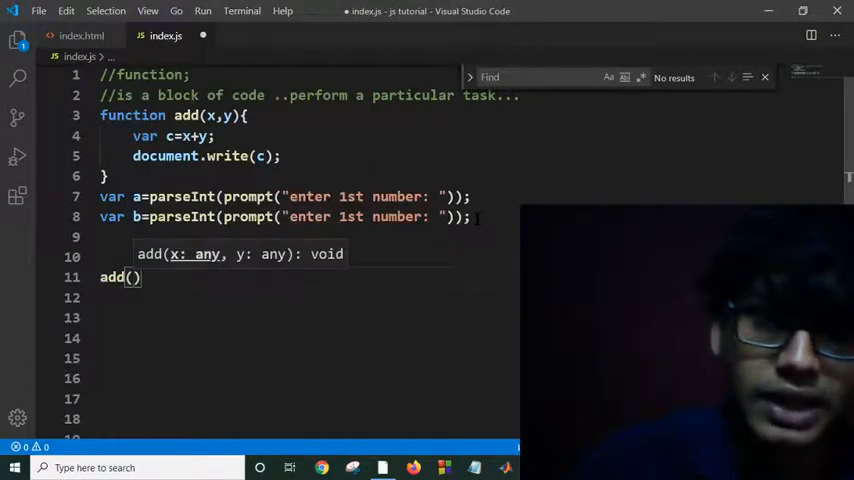
pyautogui.write('a,')
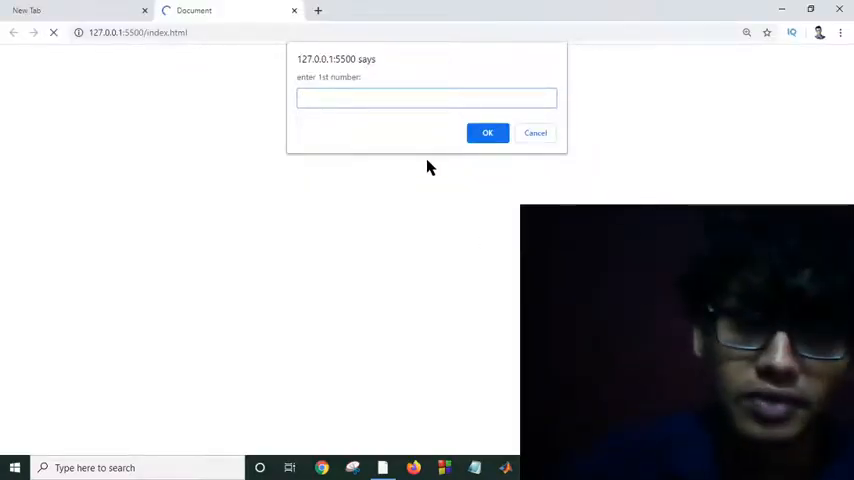
pyautogui.click(488, 132)
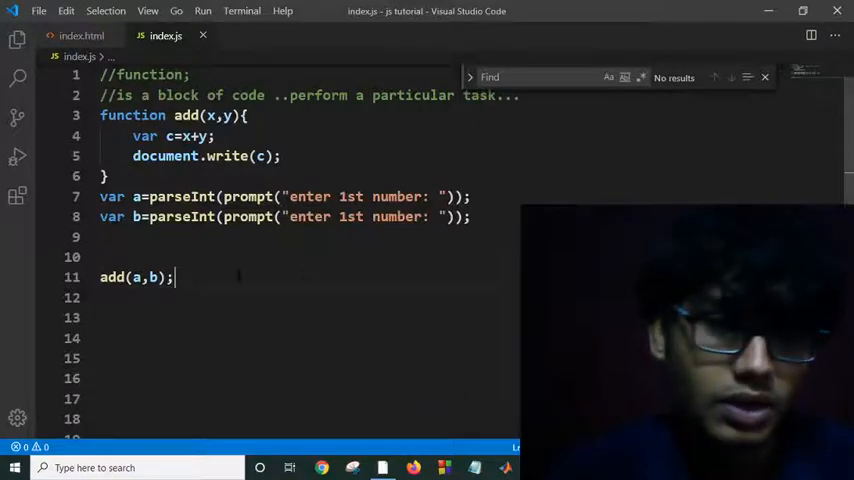
# Add a second add(a,b); call a few lines below the first one.
pyautogui.press('enter')
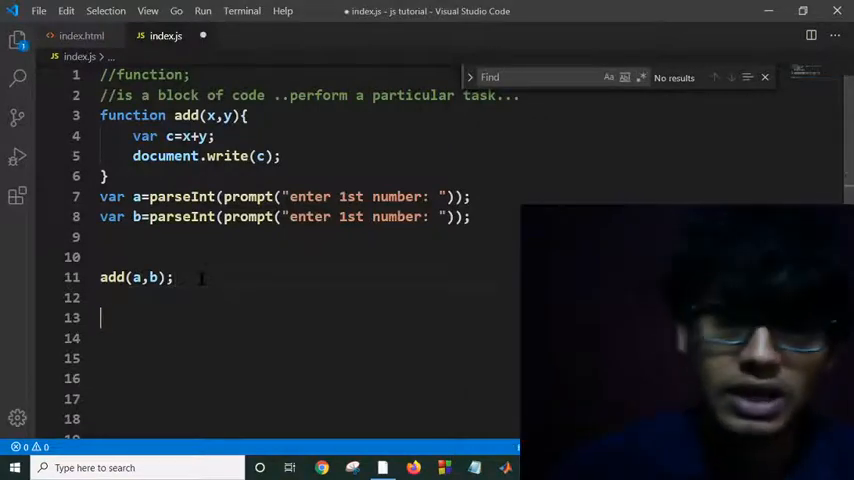
pyautogui.write('ad')
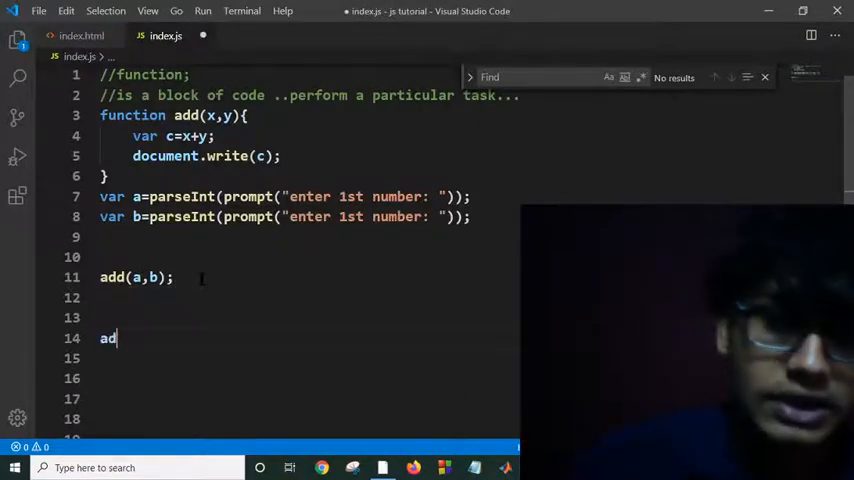
pyautogui.write('d(')
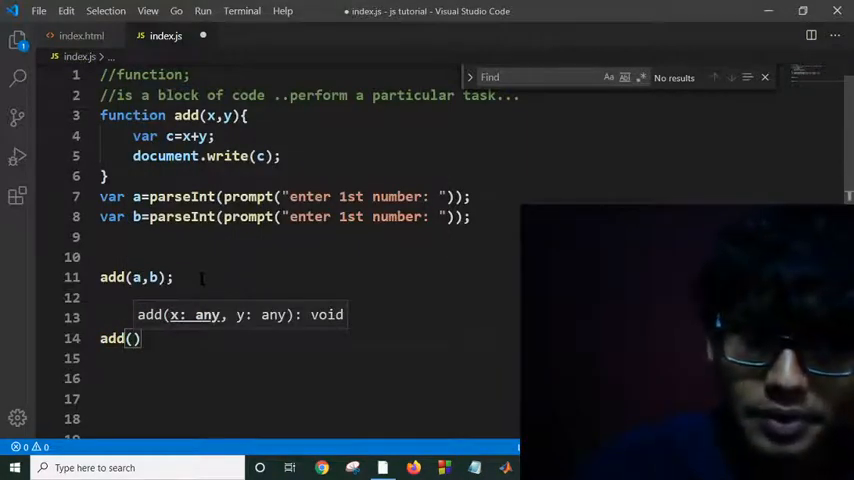
pyautogui.write('a,')
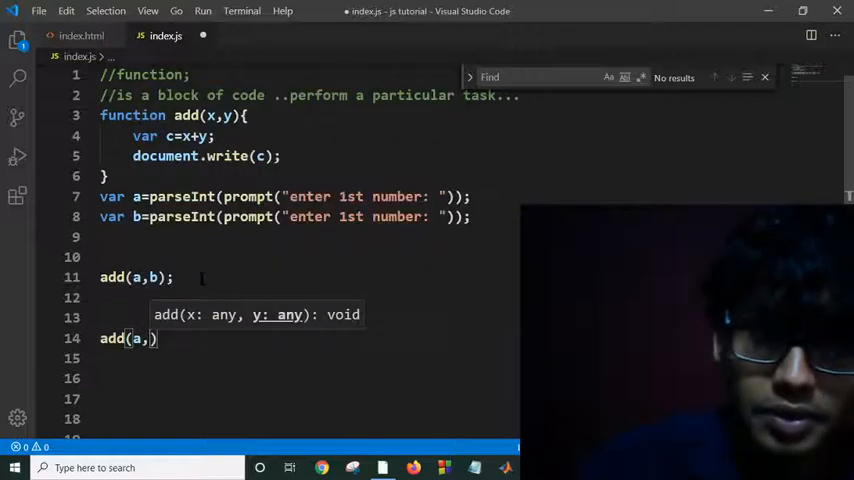
pyautogui.write('b')
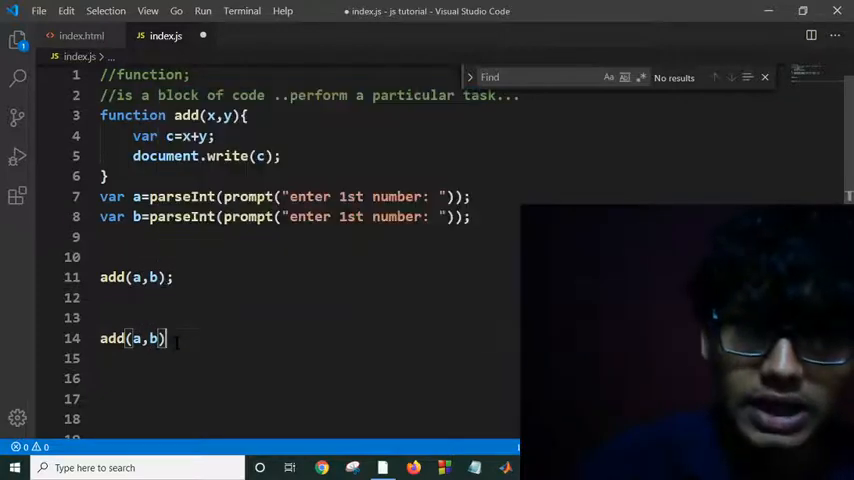
pyautogui.write(';')
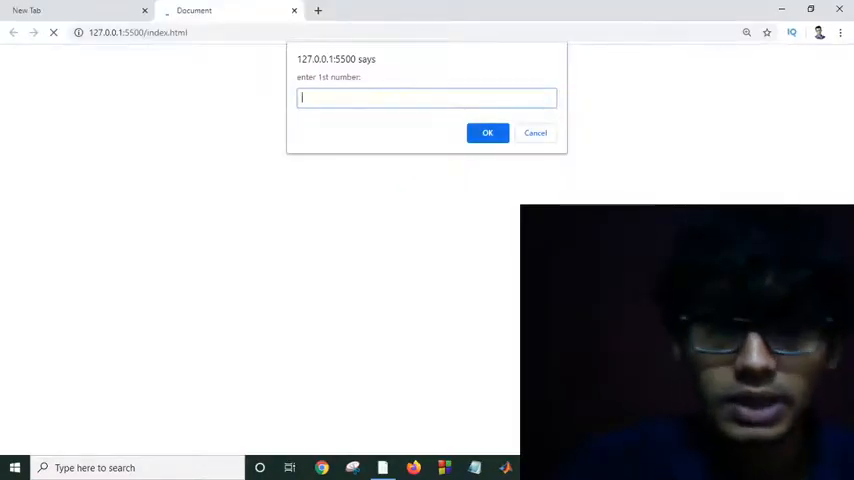
# Run the page twice so the calls print 77, then start adding c=0 in the code.
pyautogui.click(488, 132)
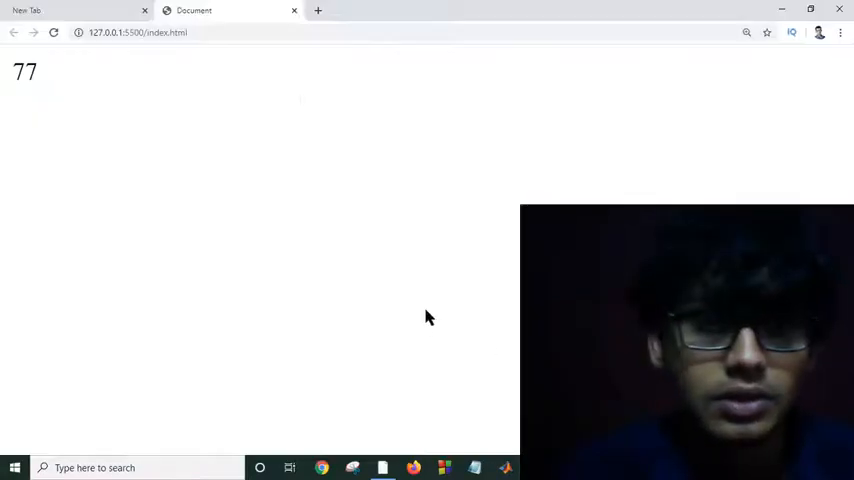
pyautogui.click(54, 32)
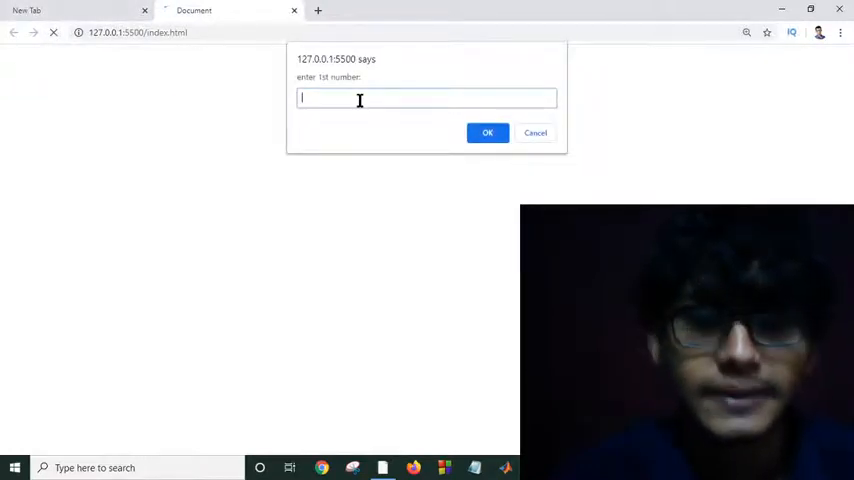
pyautogui.click(488, 132)
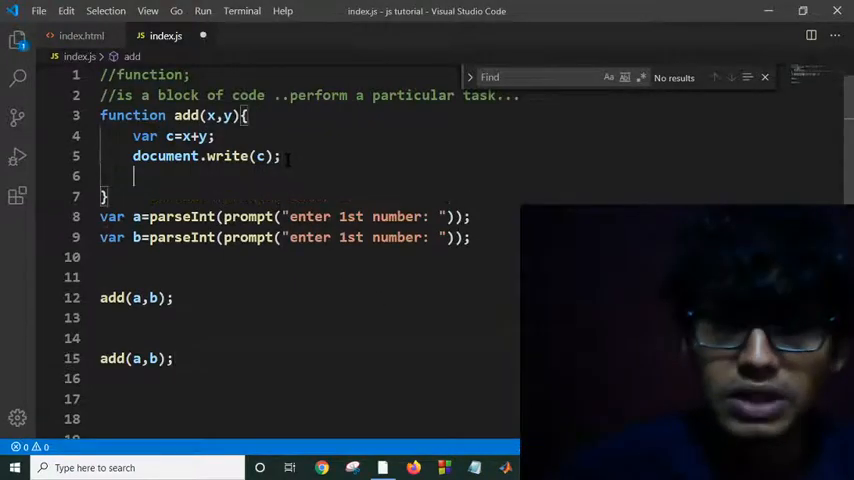
pyautogui.write('c=0')
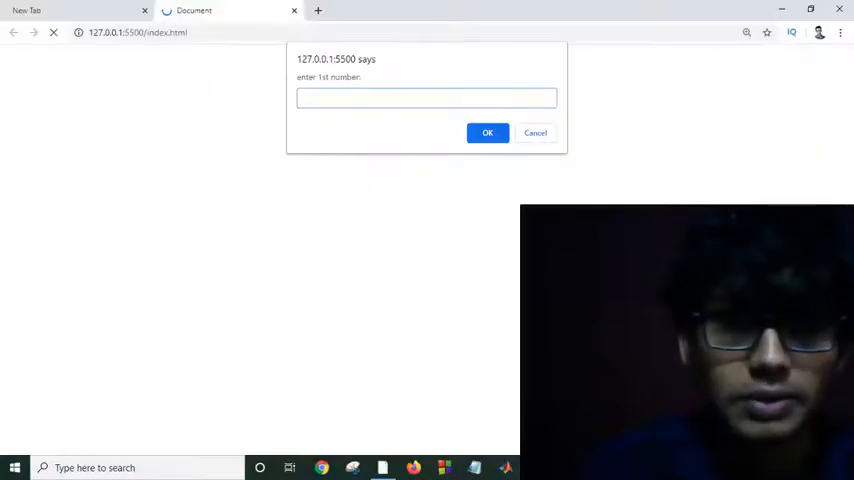
# Enter 5 in the prompt, then reset c=0; inside the add function and rerun the page.
pyautogui.write('5')
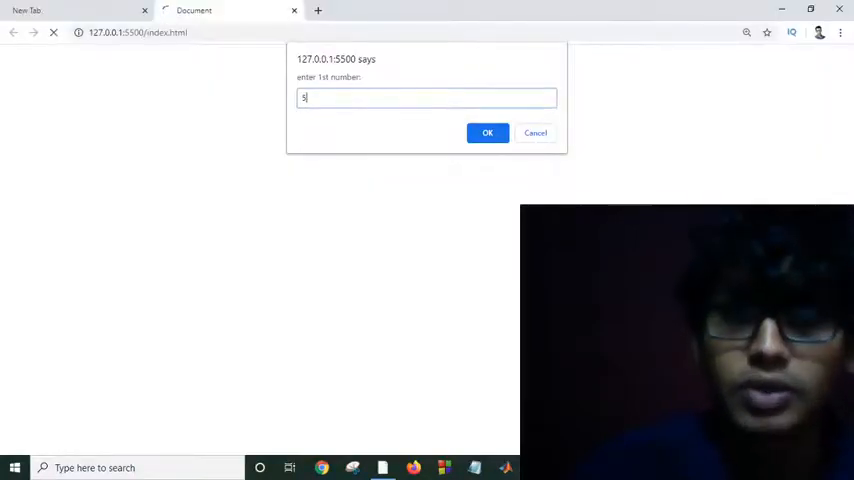
pyautogui.click(488, 132)
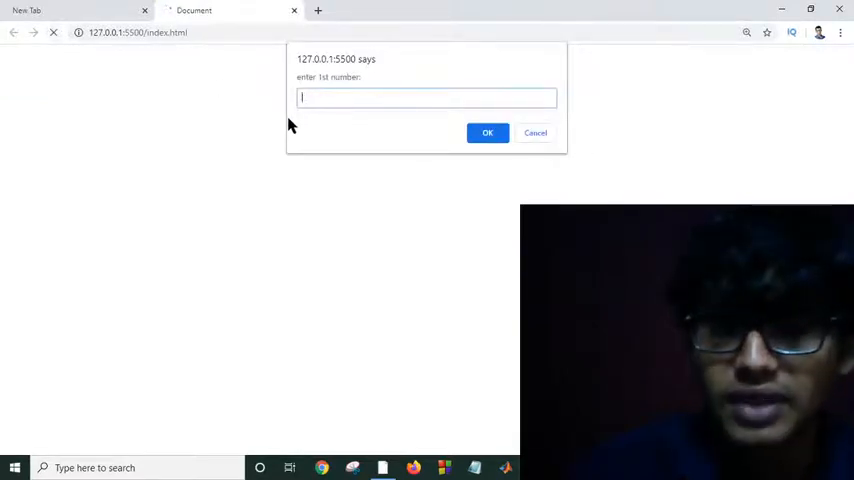
pyautogui.click(488, 132)
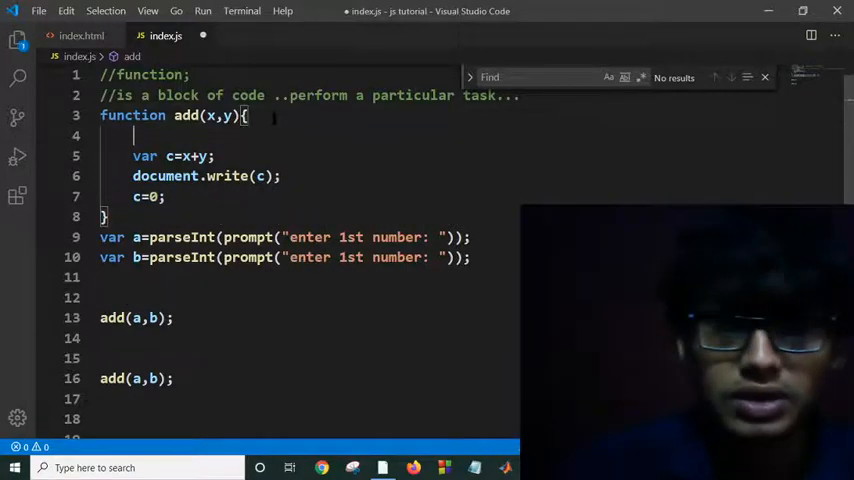
pyautogui.write('c=0;')
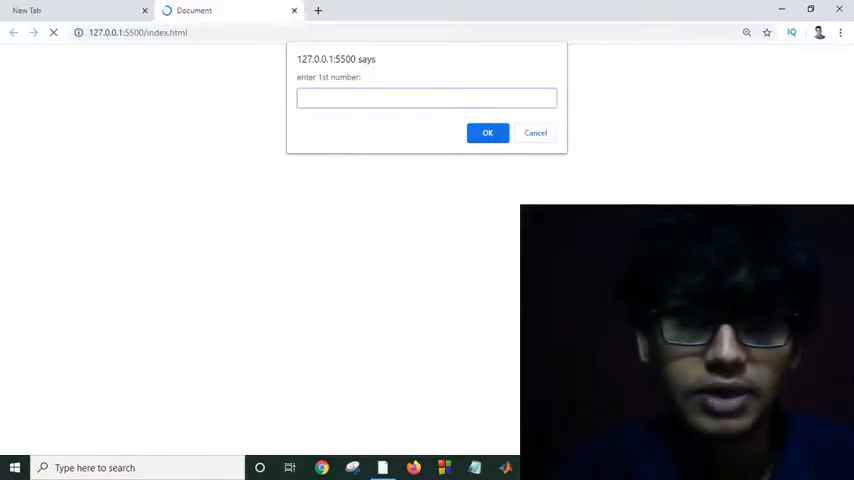
# Enter 6 as the first number in Chrome's prompt and confirm it.
pyautogui.write('6')
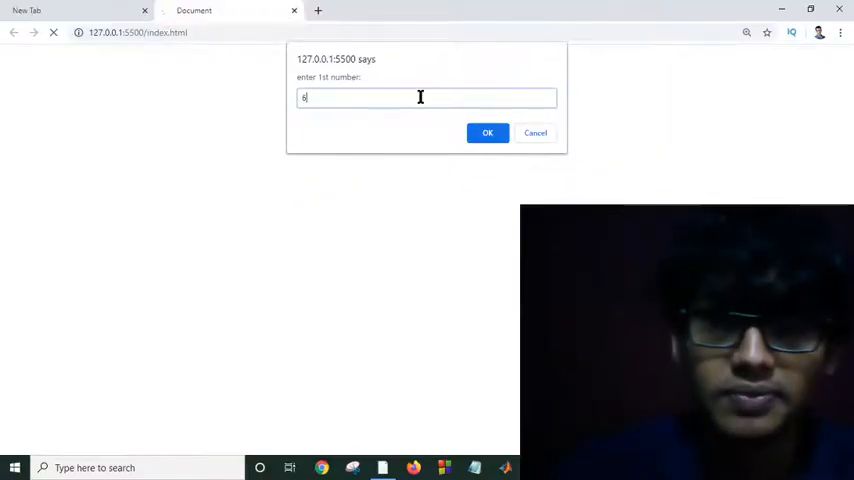
pyautogui.click(488, 132)
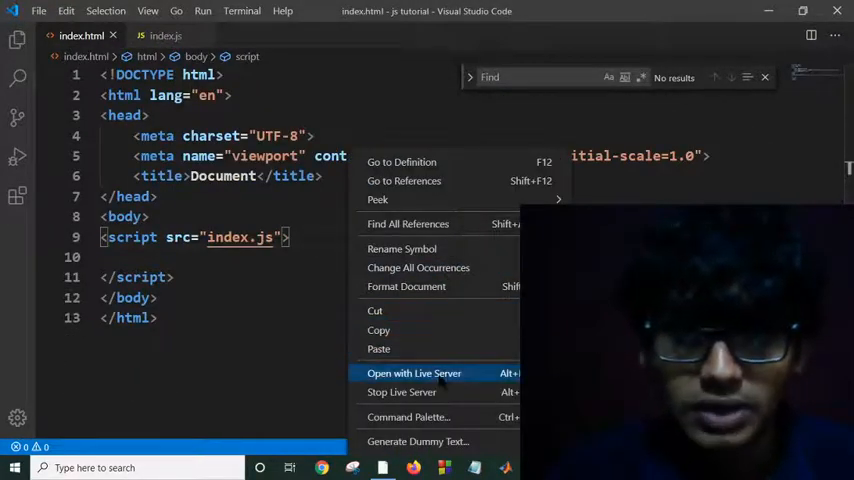
# Serve index.html with Live Server, answer the prompt with 8, and return to index.js.
pyautogui.click(414, 372)
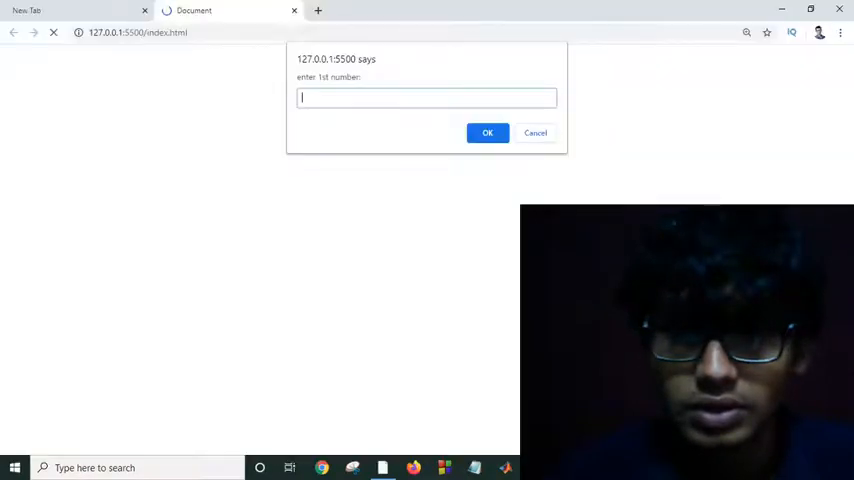
pyautogui.write('8')
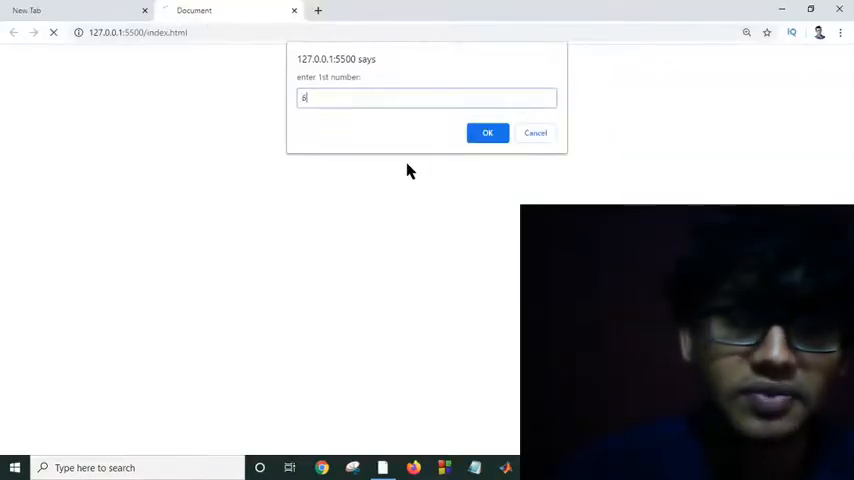
pyautogui.click(488, 132)
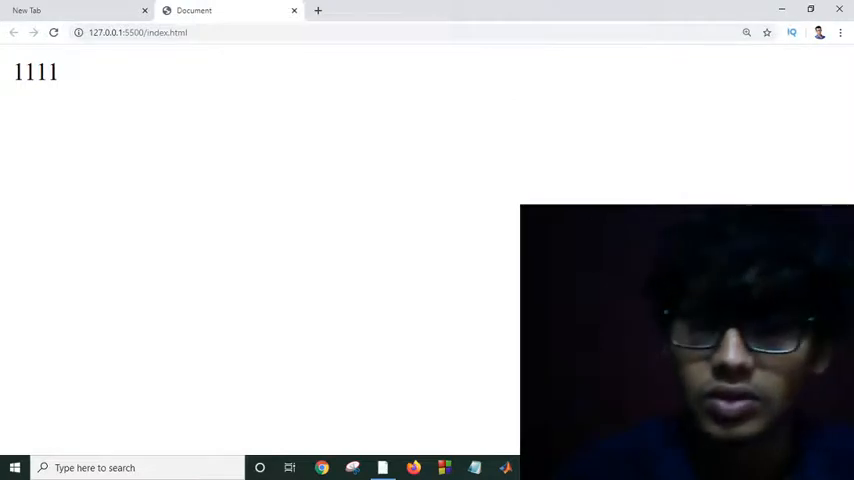
pyautogui.click(444, 468)
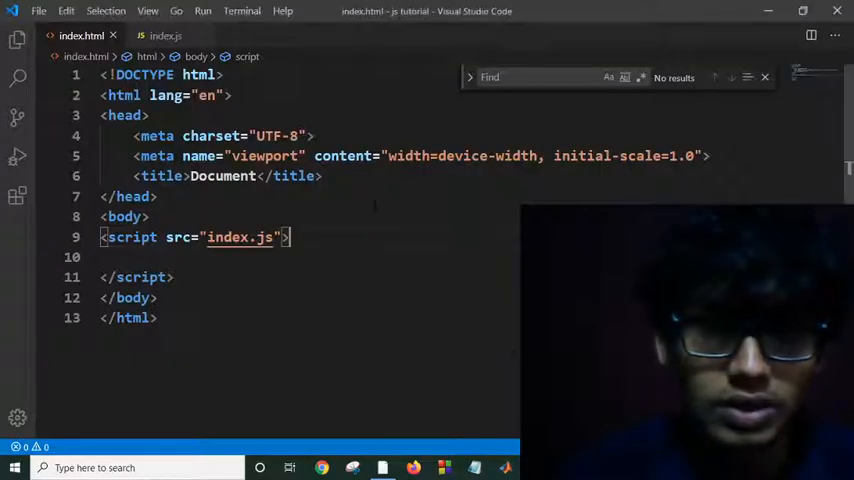
pyautogui.click(166, 36)
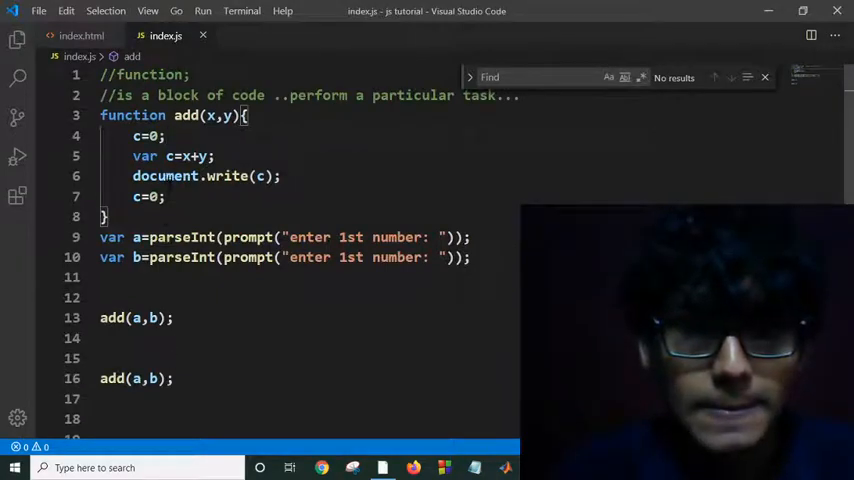
# Erase the trailing c=0 inside add and declare 'var c;' after the function.
pyautogui.press('Backspace')
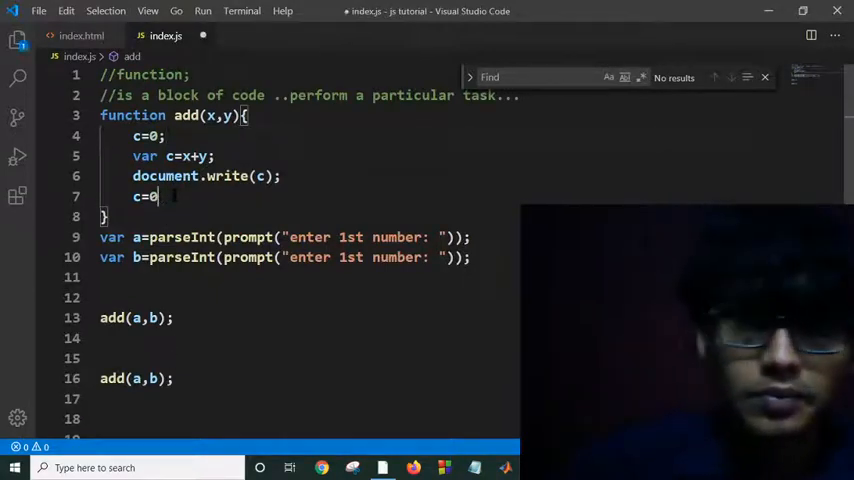
pyautogui.press('Backspace')
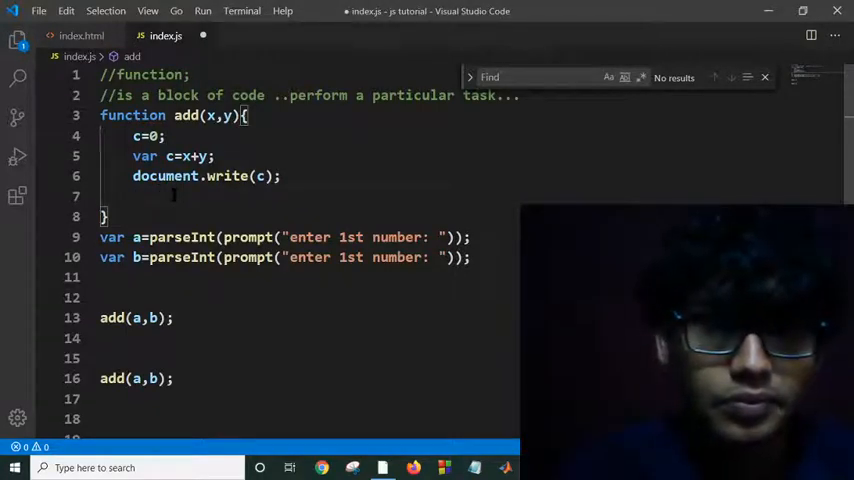
pyautogui.moveTo(228, 176)
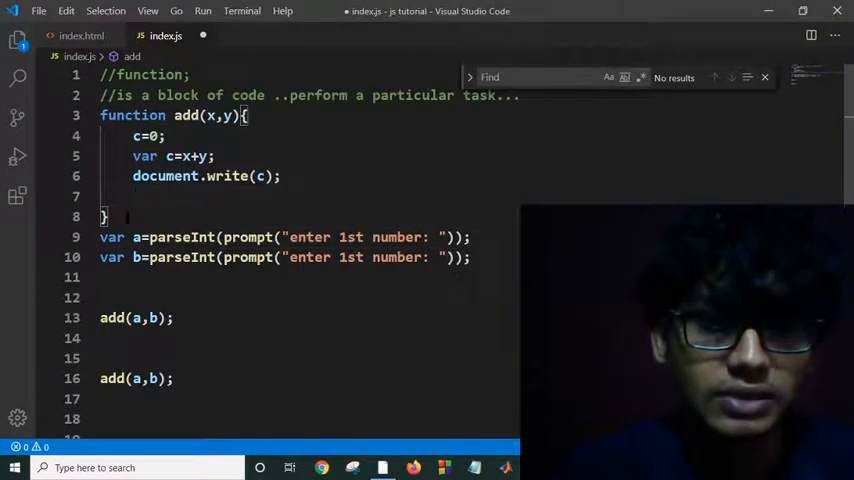
pyautogui.write('v')
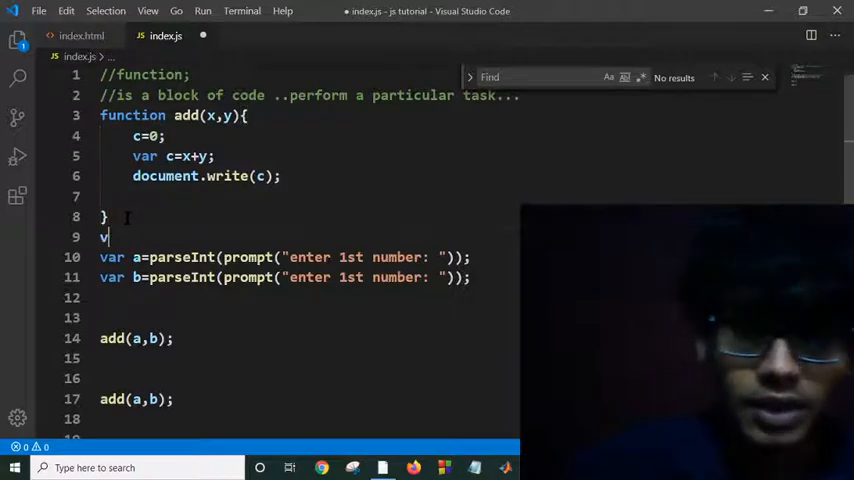
pyautogui.write('ar c;')
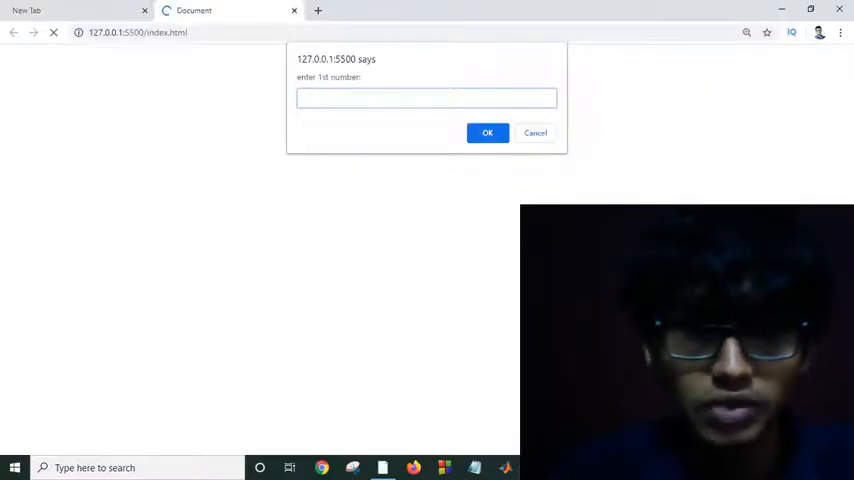
# Reload the page twice, answering the prompts so it prints 1515, then return to the editor.
pyautogui.click(488, 132)
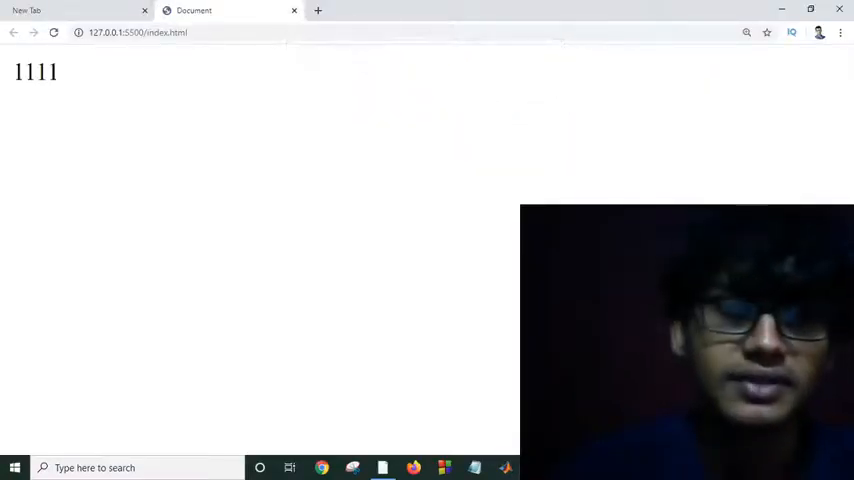
pyautogui.click(54, 32)
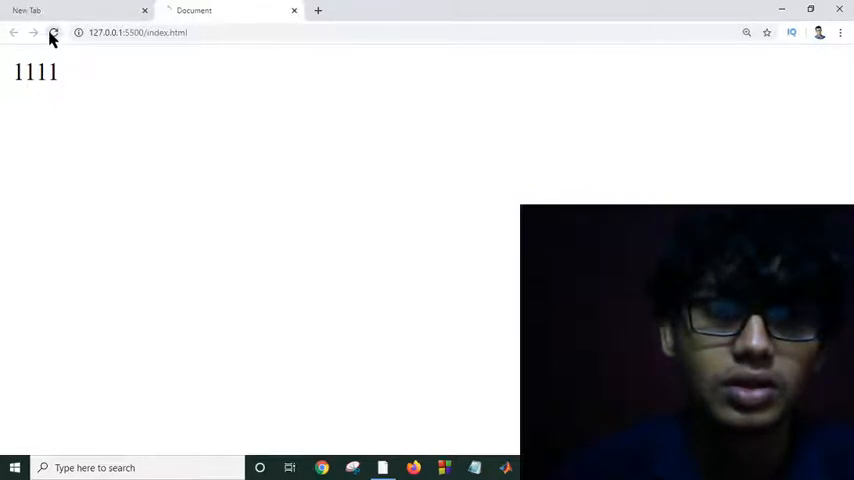
pyautogui.click(54, 32)
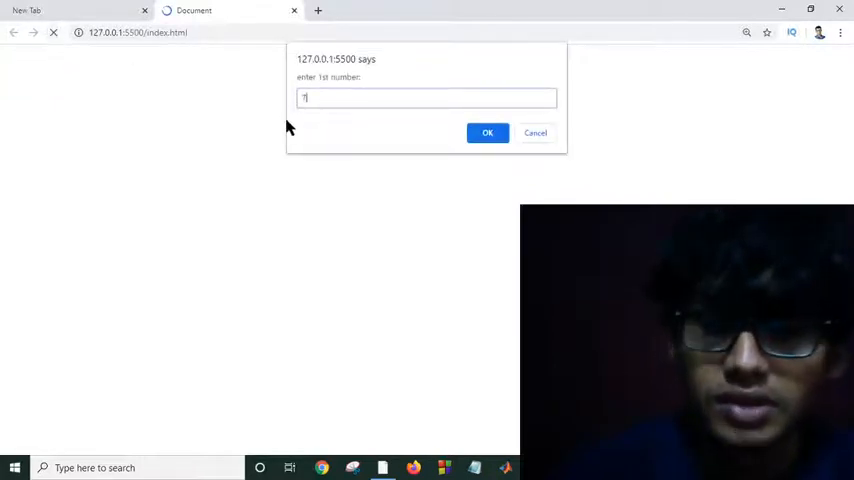
pyautogui.click(488, 132)
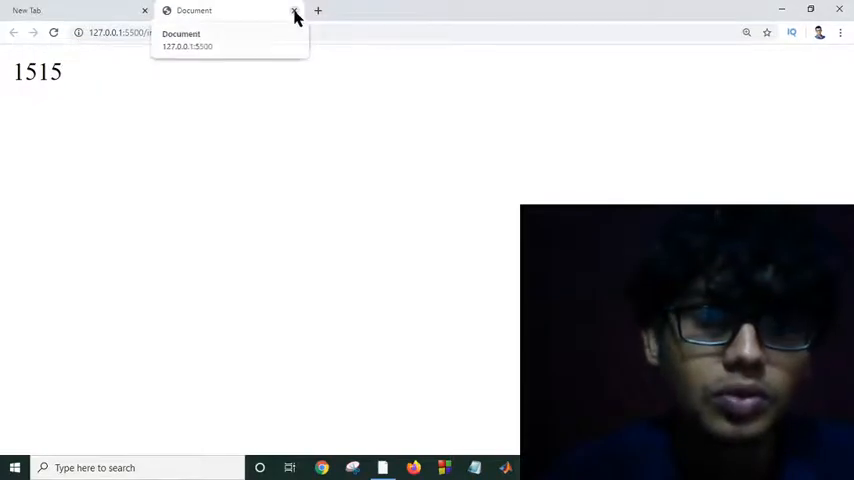
pyautogui.click(294, 14)
pyautogui.write('7')
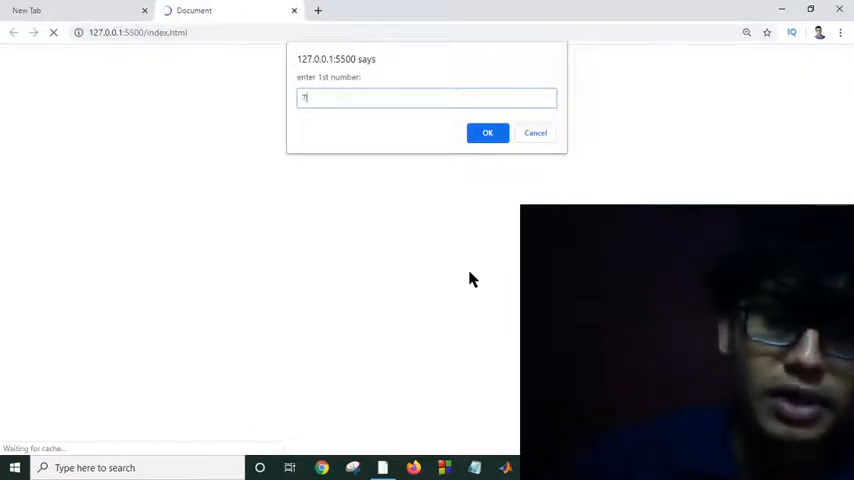
pyautogui.click(488, 132)
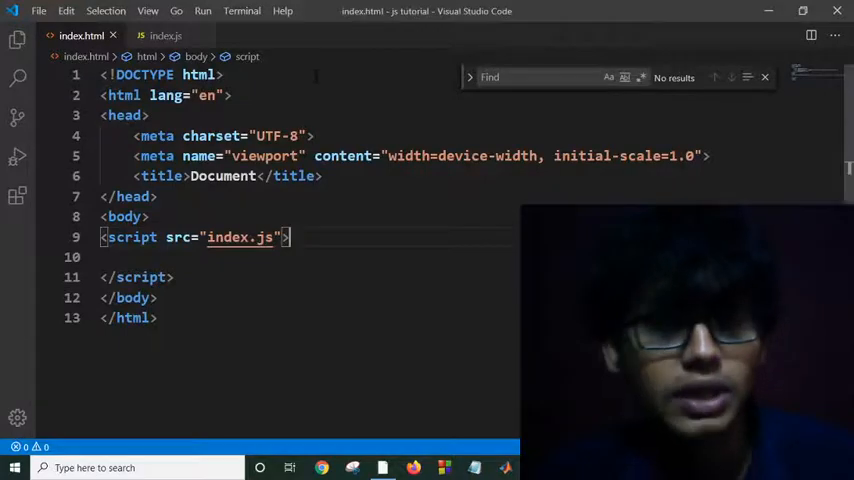
# Switch to index.js to declare var c=0 inside add with a single add(a,b) call.
pyautogui.click(164, 36)
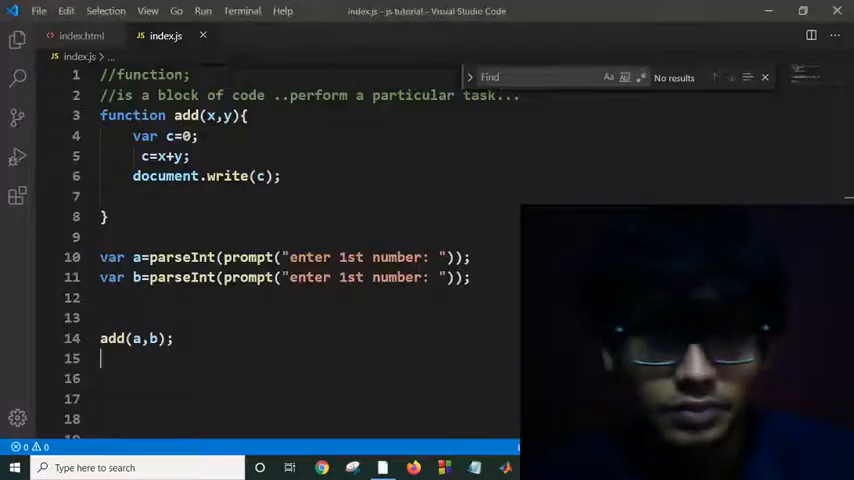
pyautogui.moveTo(218, 176)
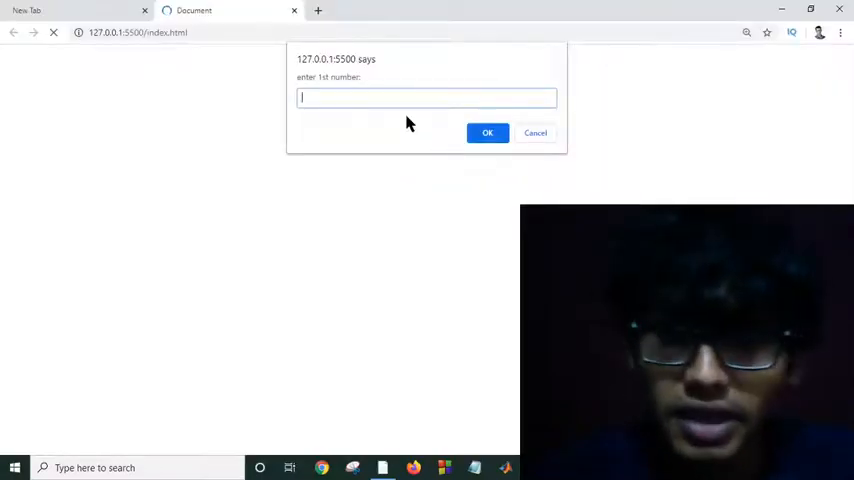
# Enter 7 as the first number in Chrome's prompt and confirm it.
pyautogui.write('7')
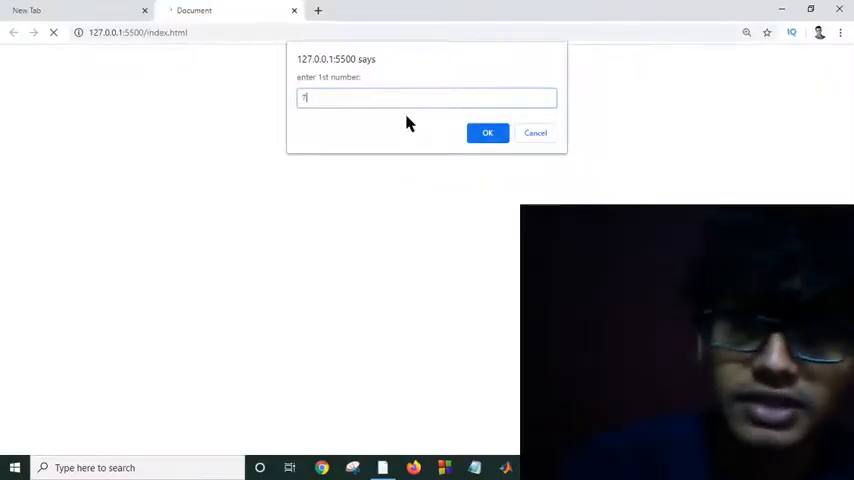
pyautogui.click(488, 132)
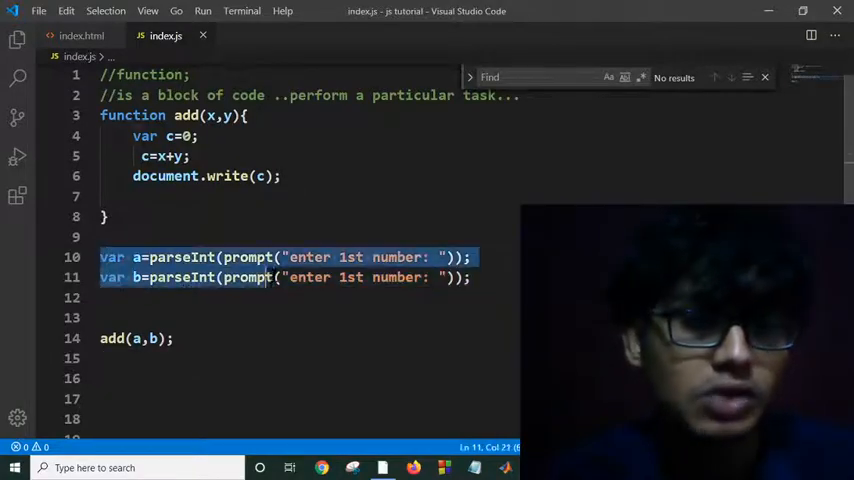
# Delete both prompt lines and change the call to add(3,9) so the page prints 12.
pyautogui.press('Delete')
pyautogui.write('3')
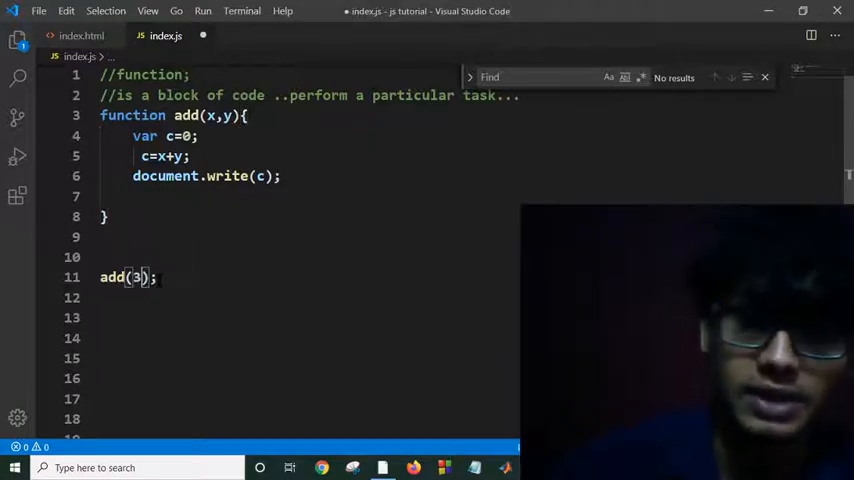
pyautogui.write(',9')
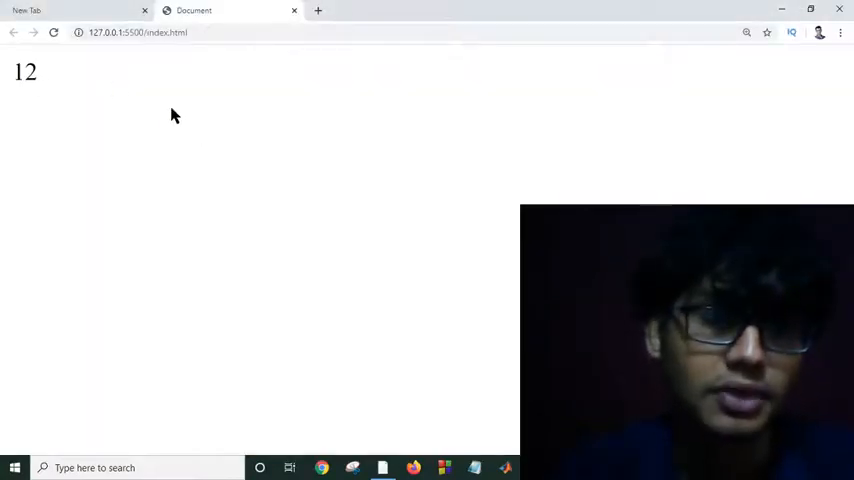
pyautogui.moveTo(500, 340)
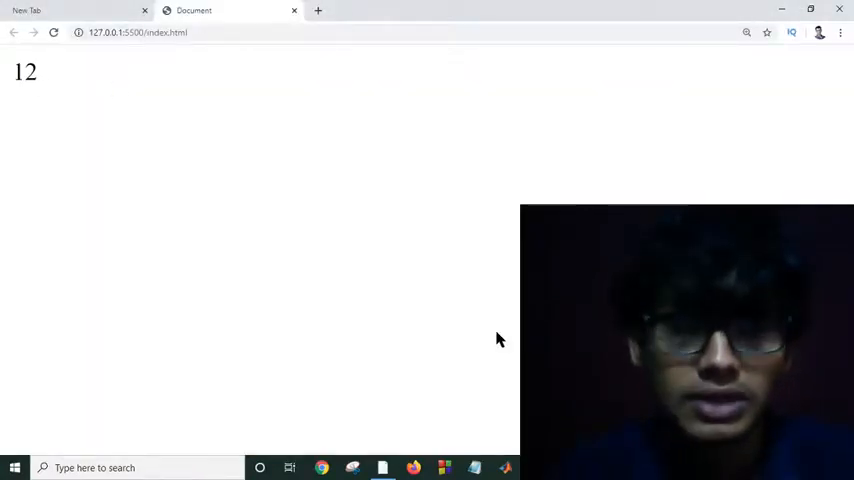